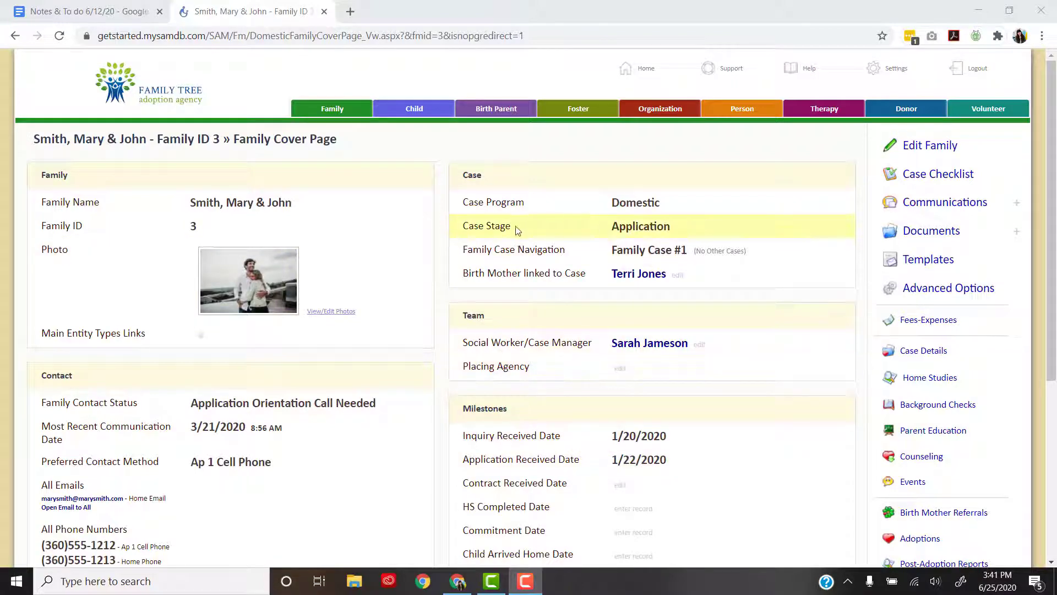
mouse_move(608, 232)
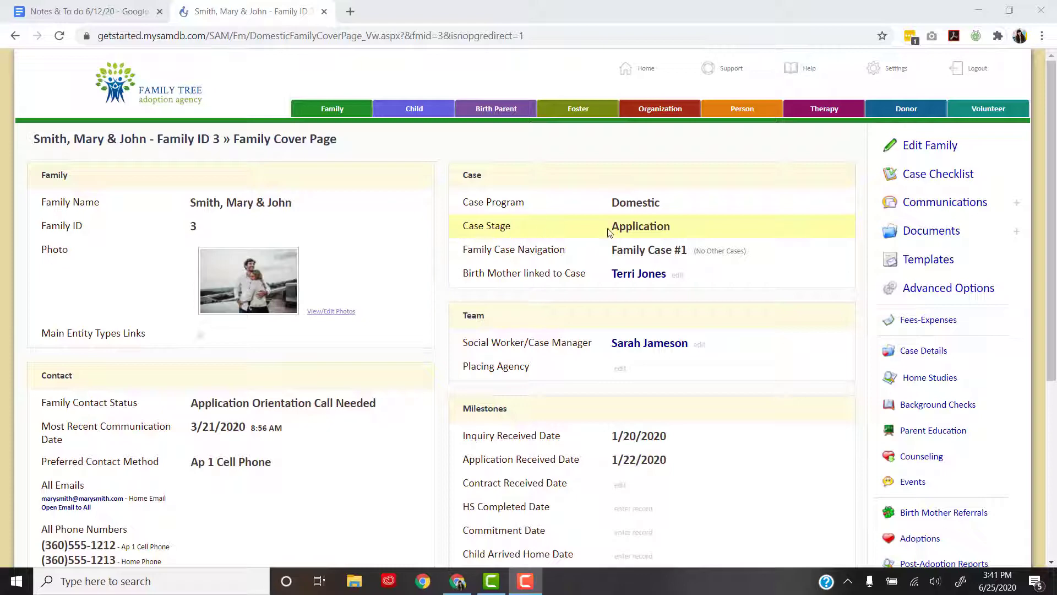
mouse_move(640, 225)
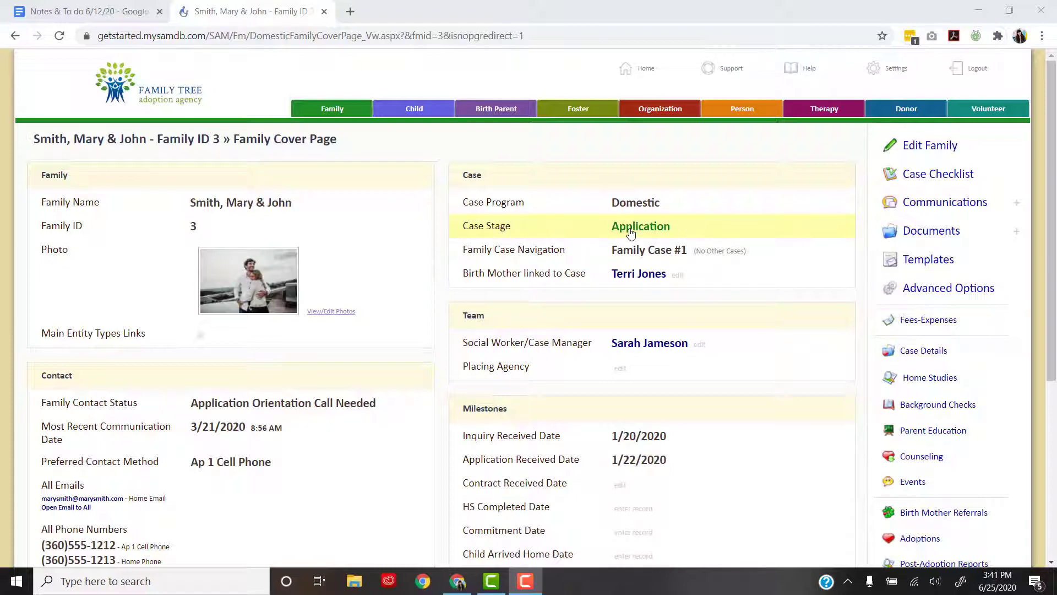
mouse_move(894, 68)
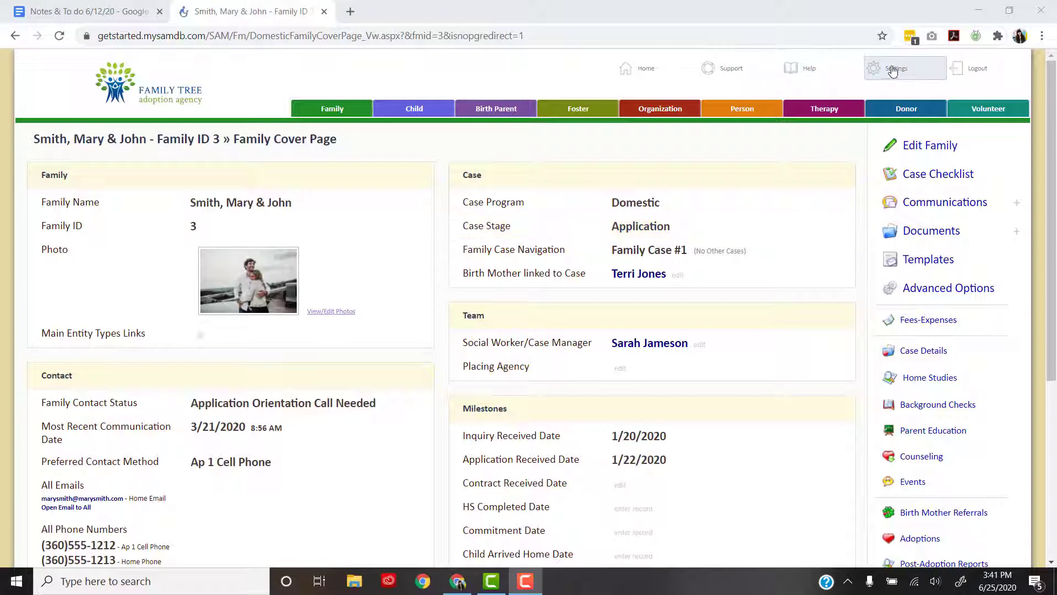
From Settings, go to Auto Actions and start a new auto action
click(895, 67)
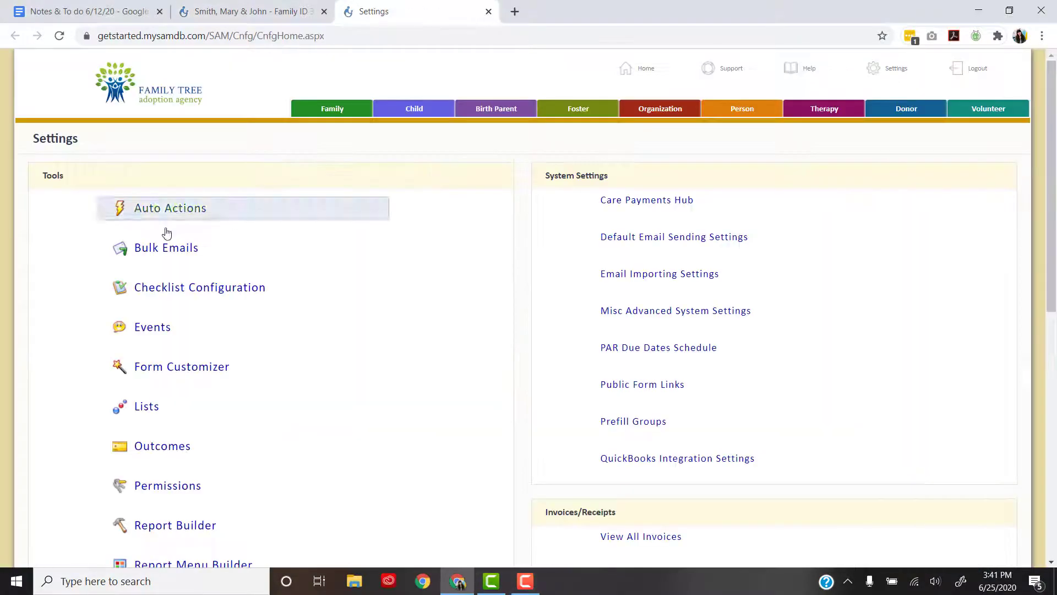
click(170, 209)
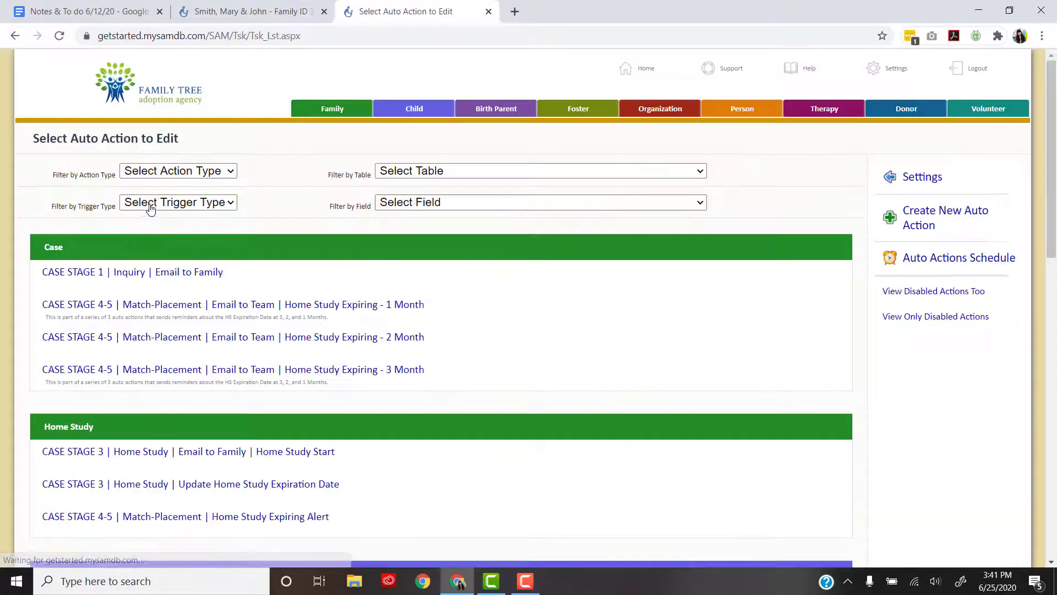
click(945, 217)
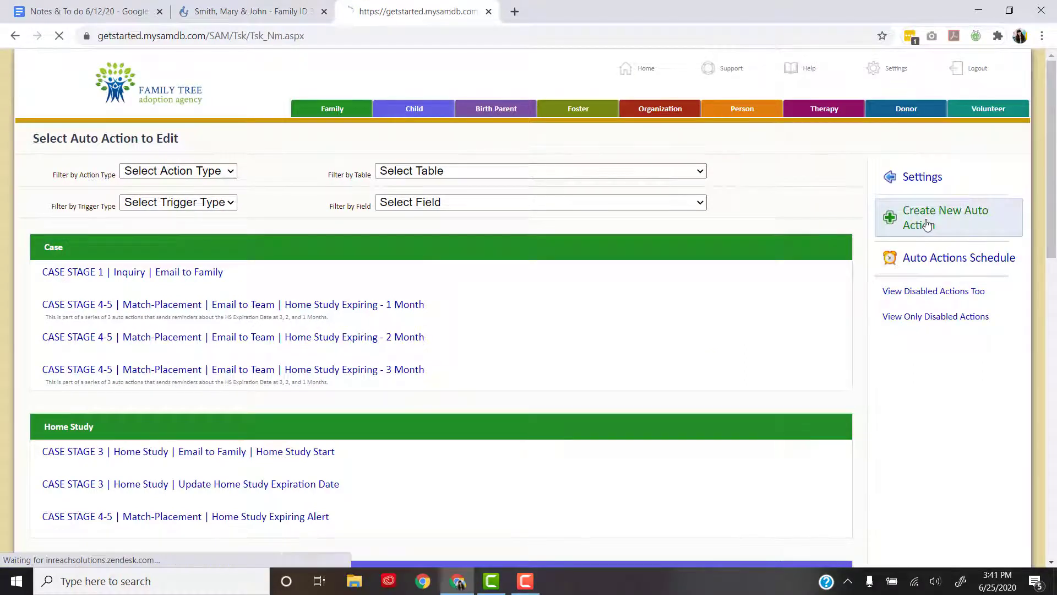
Name the auto action 'Application Received | Case Stage to Application' via the autocomplete suggestion
click(945, 217)
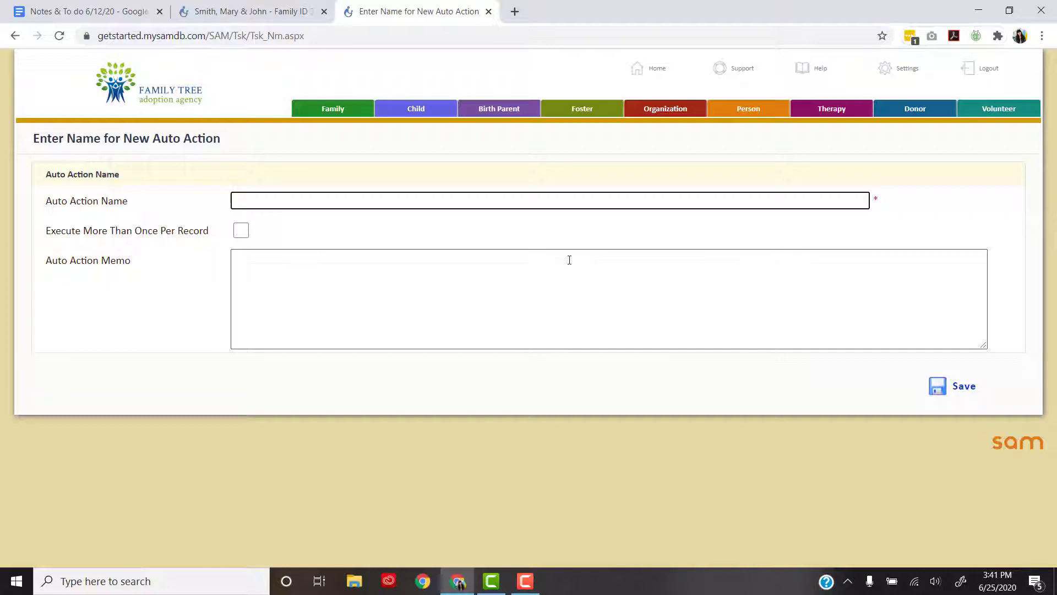
text(Ap)
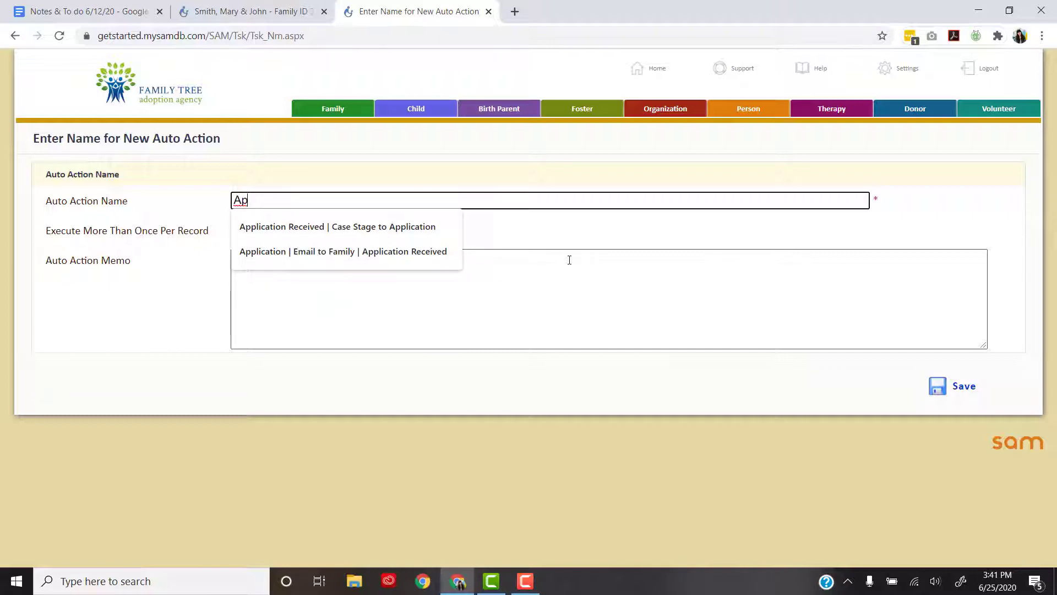
click(337, 226)
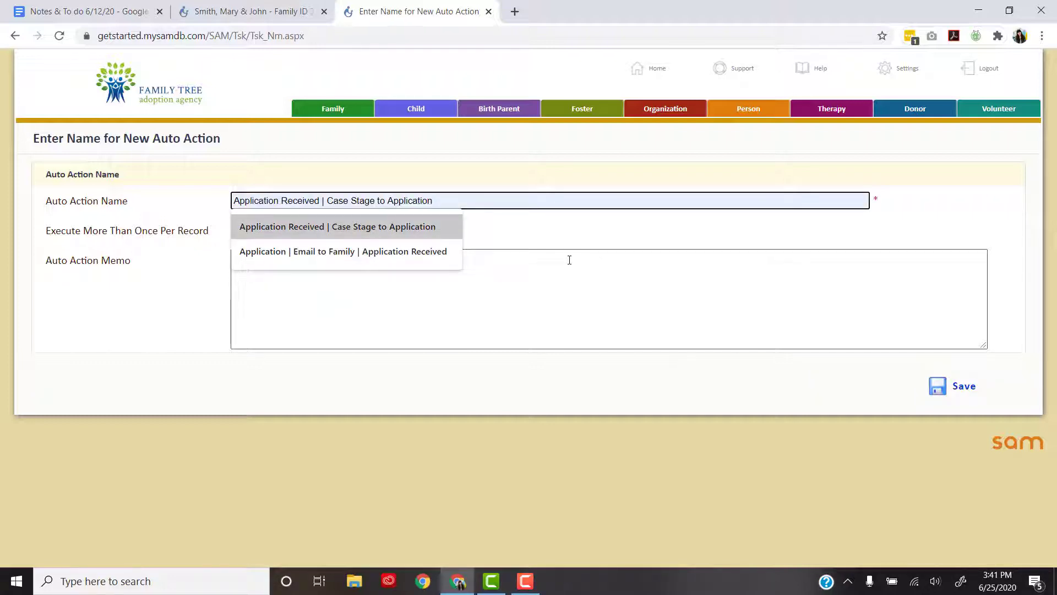
click(337, 225)
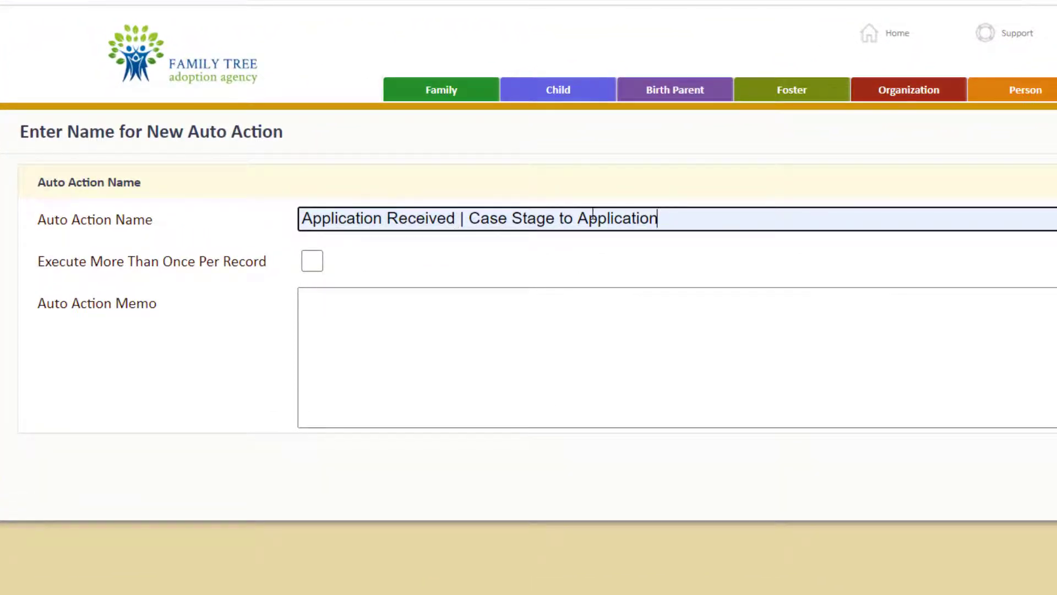
mouse_move(674, 220)
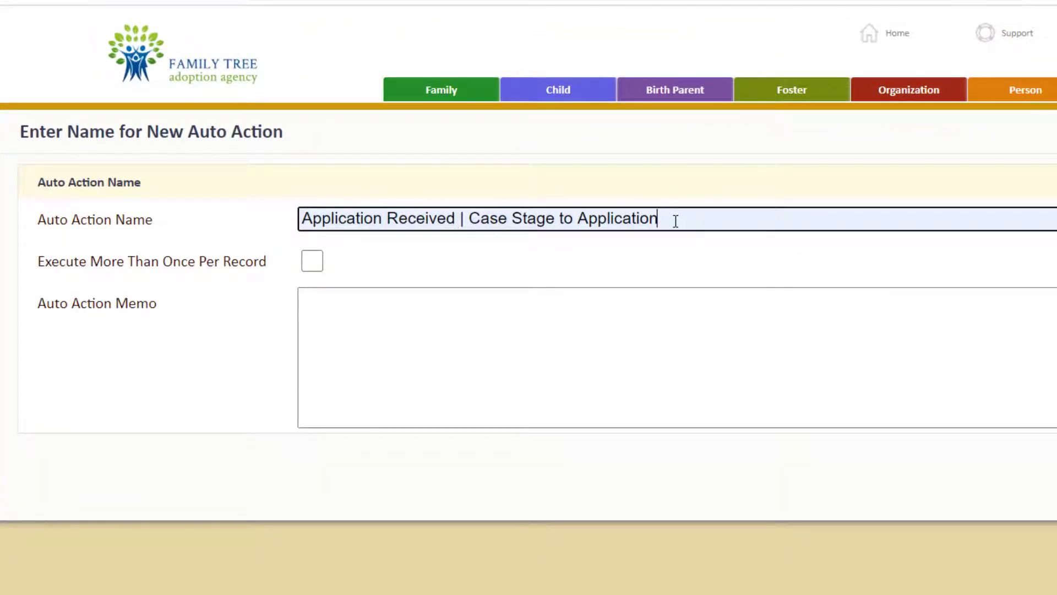
mouse_move(642, 251)
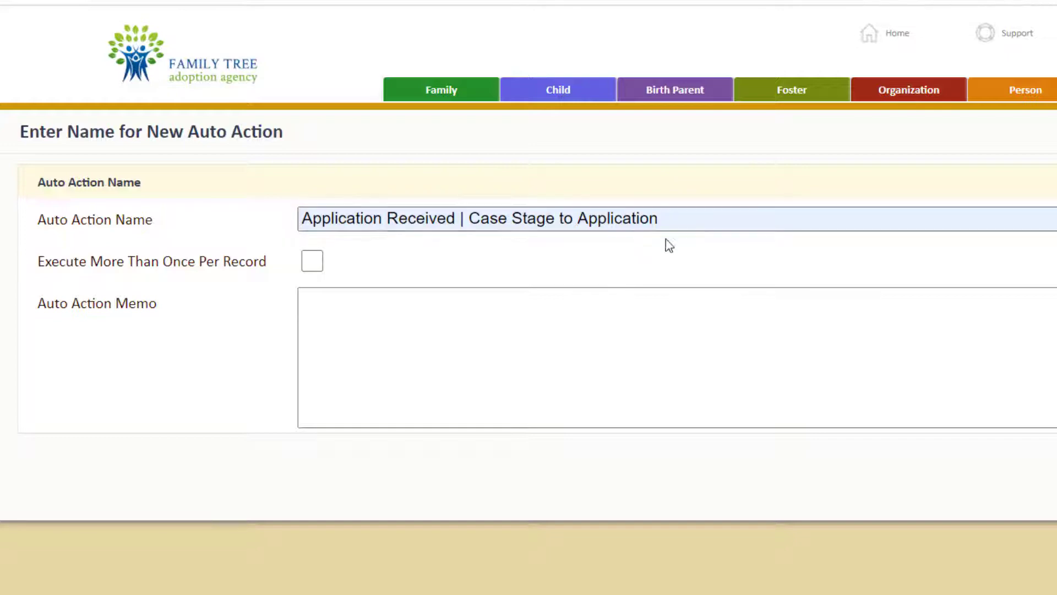
mouse_move(641, 261)
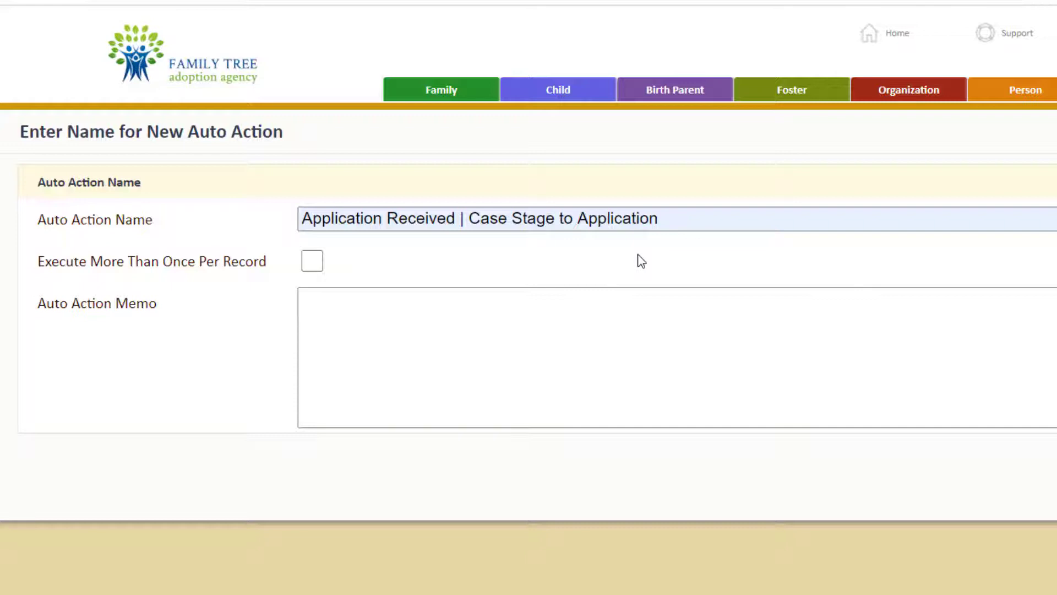
mouse_move(549, 257)
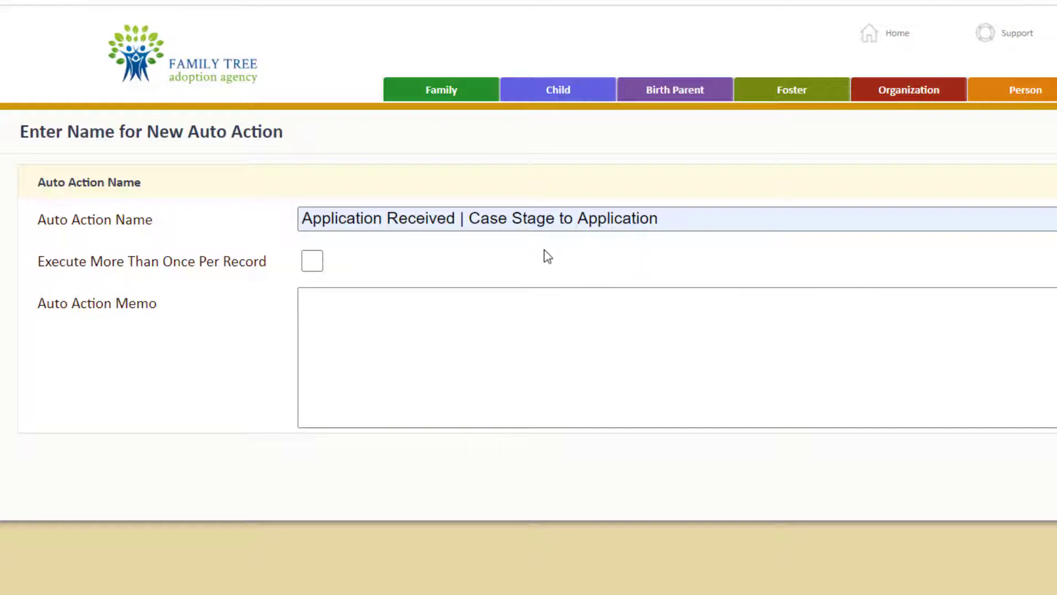
mouse_move(513, 263)
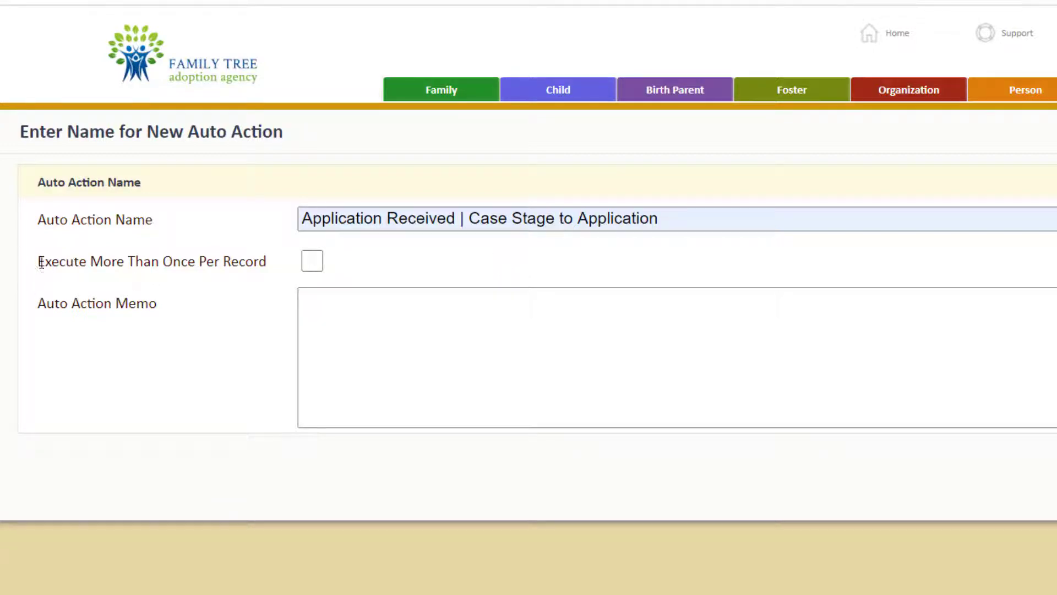
mouse_move(266, 277)
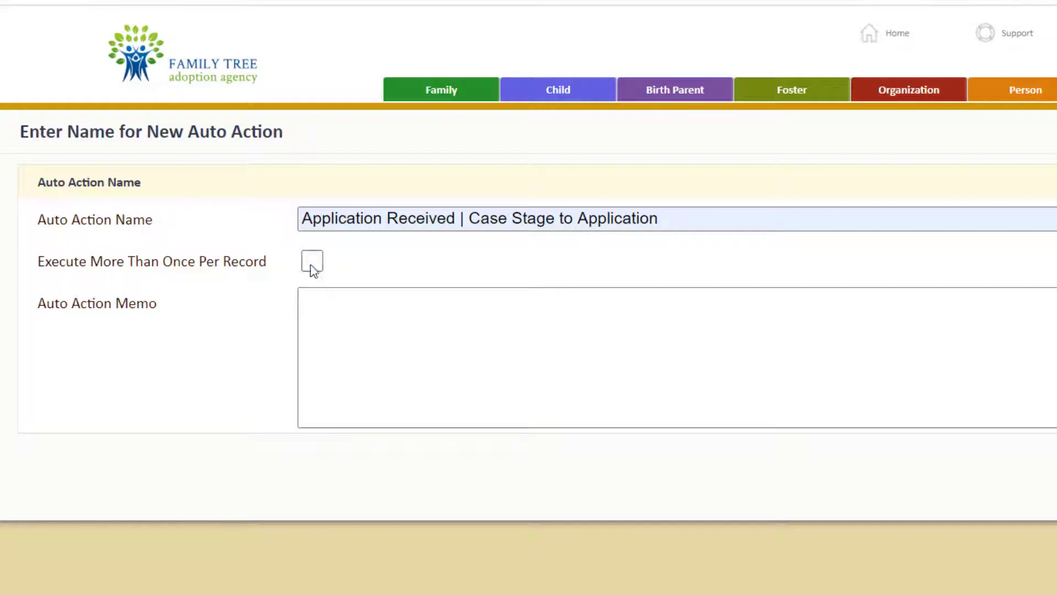
mouse_move(401, 276)
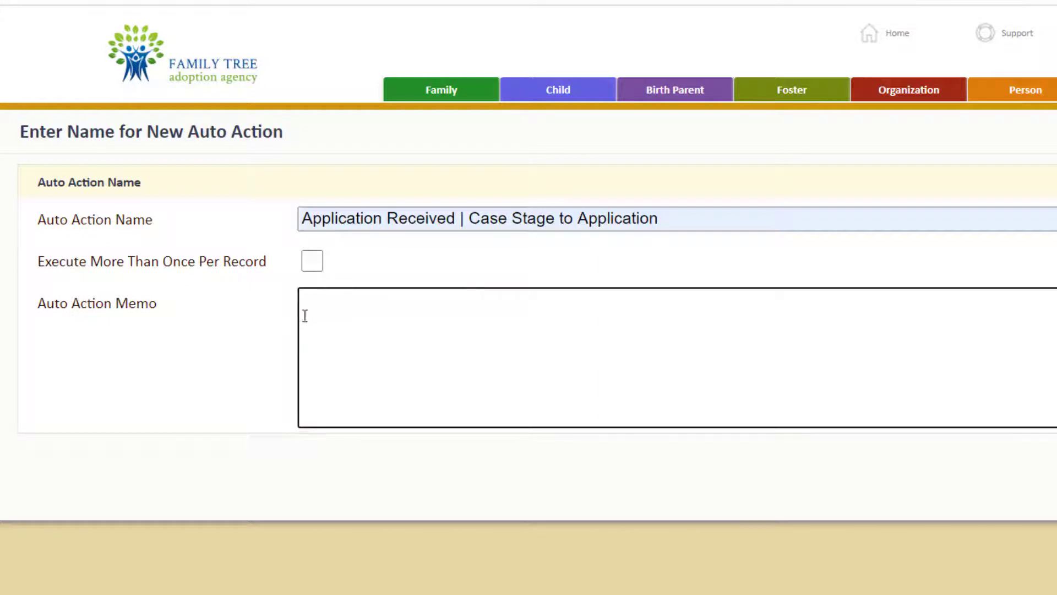
mouse_move(344, 309)
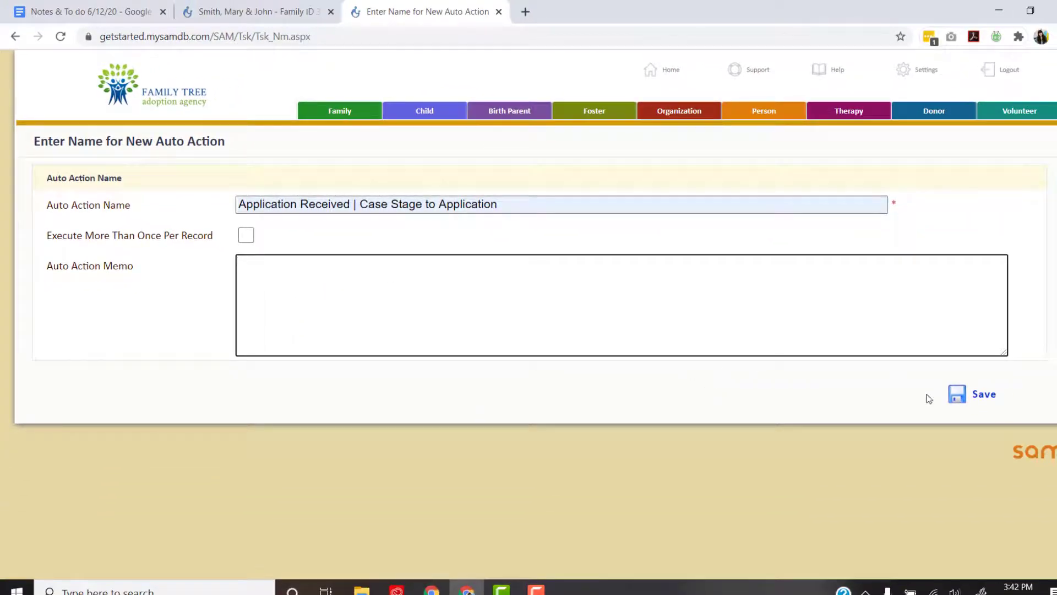
Save the named auto action so the trigger type choices appear
click(972, 394)
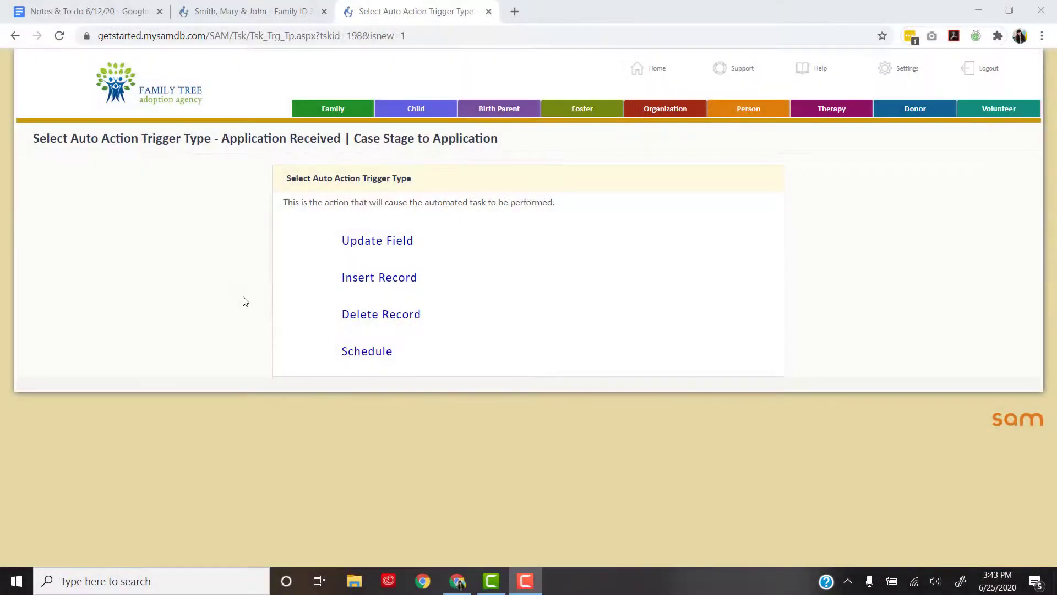
mouse_move(293, 272)
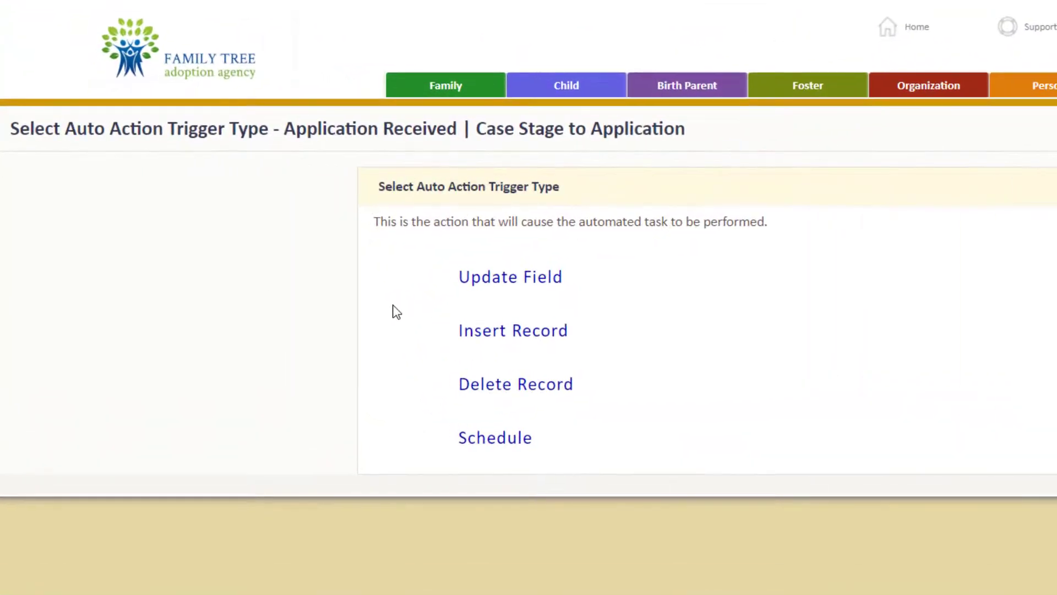
mouse_move(632, 238)
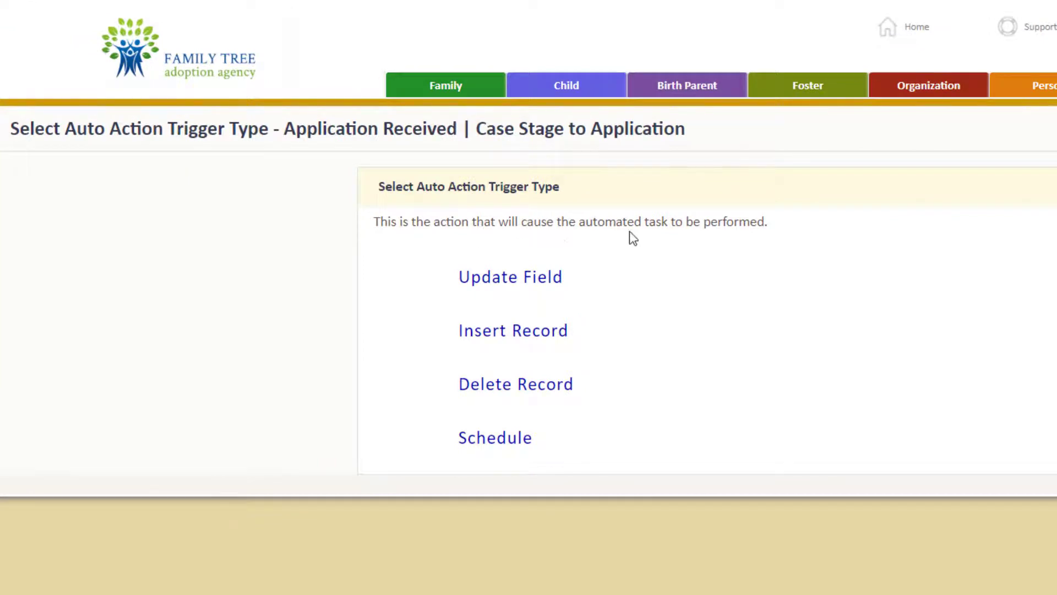
mouse_move(438, 245)
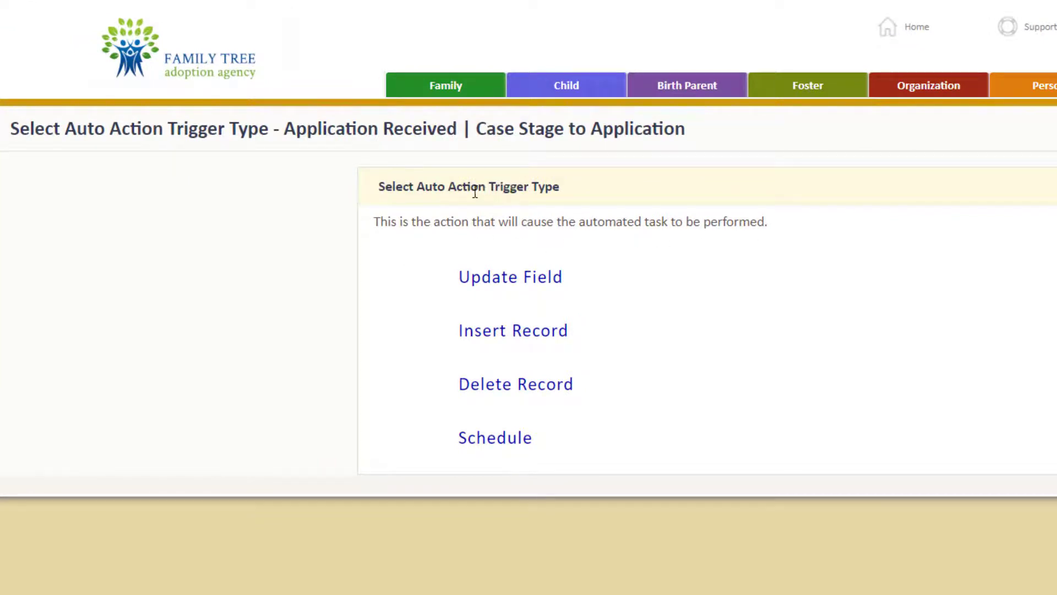
mouse_move(476, 251)
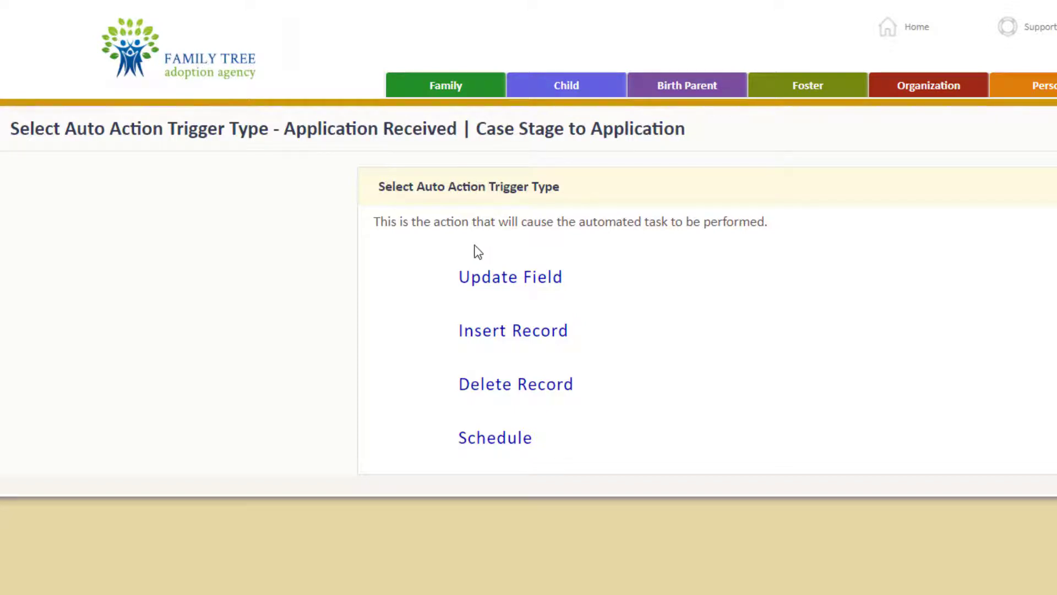
mouse_move(480, 308)
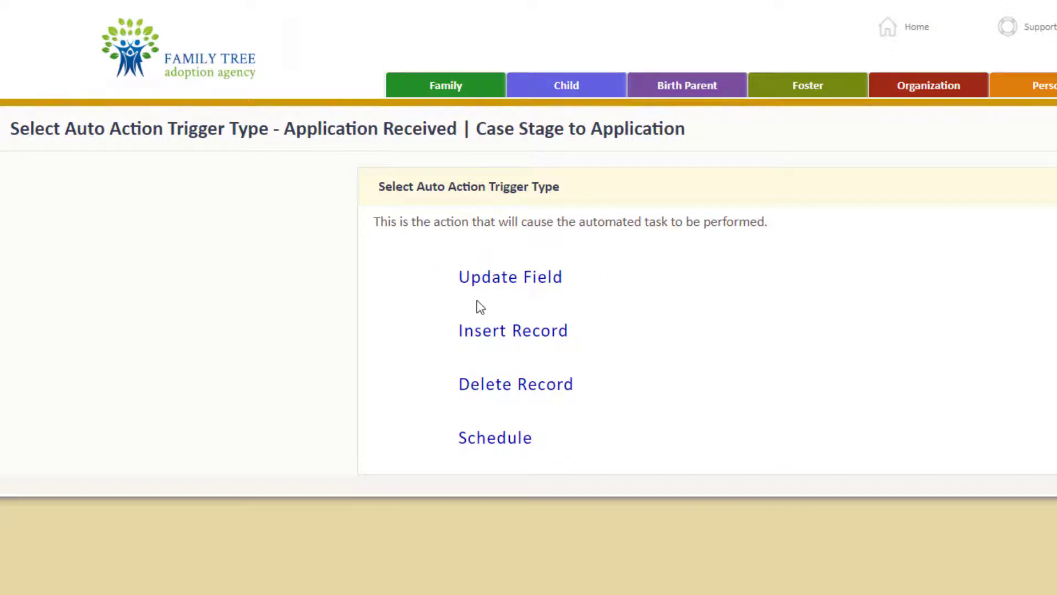
mouse_move(519, 306)
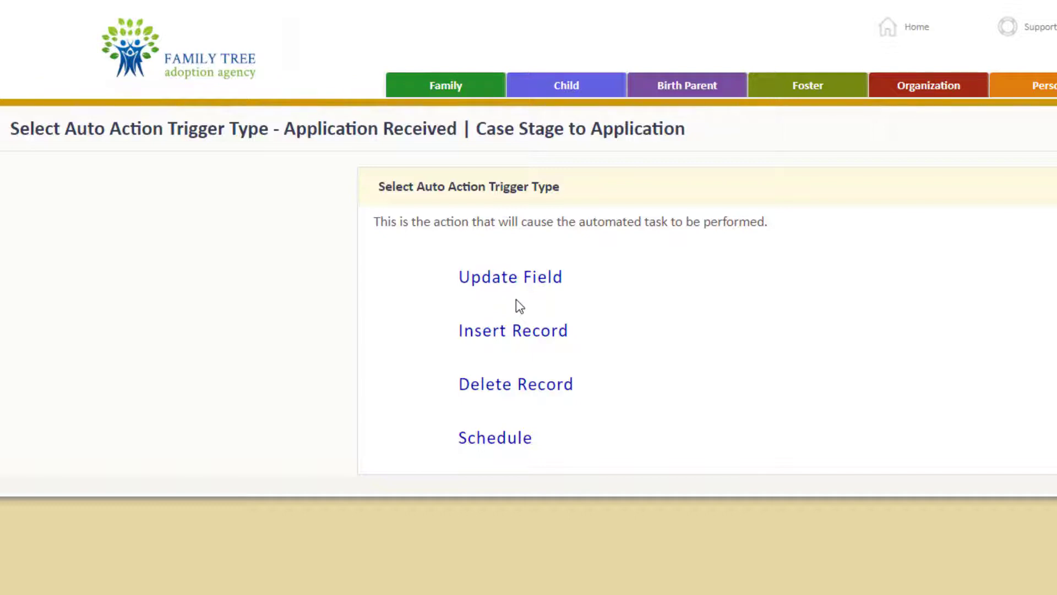
mouse_move(502, 297)
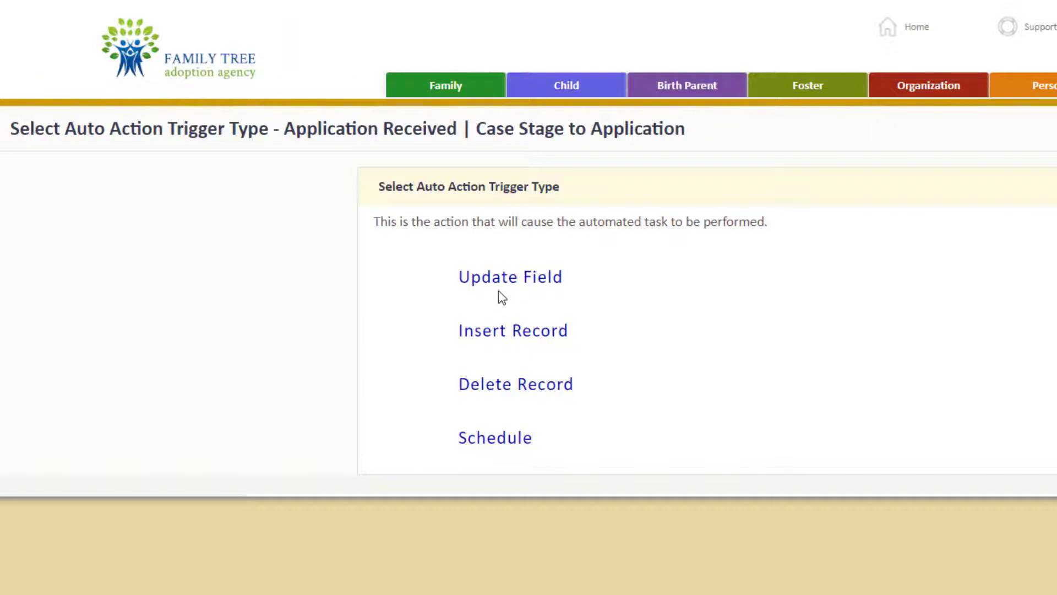
mouse_move(510, 277)
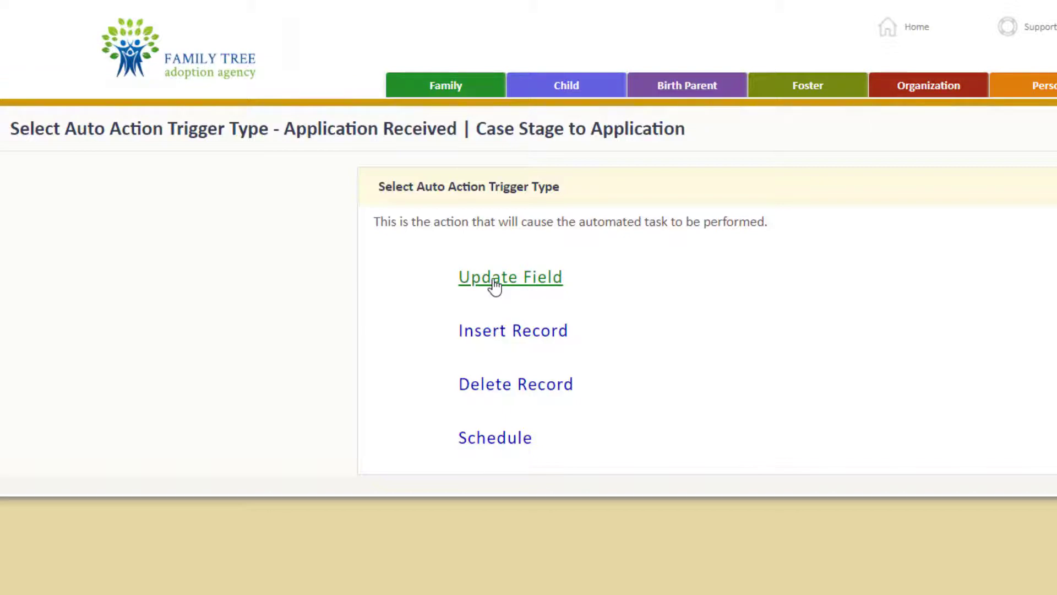
Choose a field update trigger and expand Family, then its Case branch, in the trigger table tree
click(510, 276)
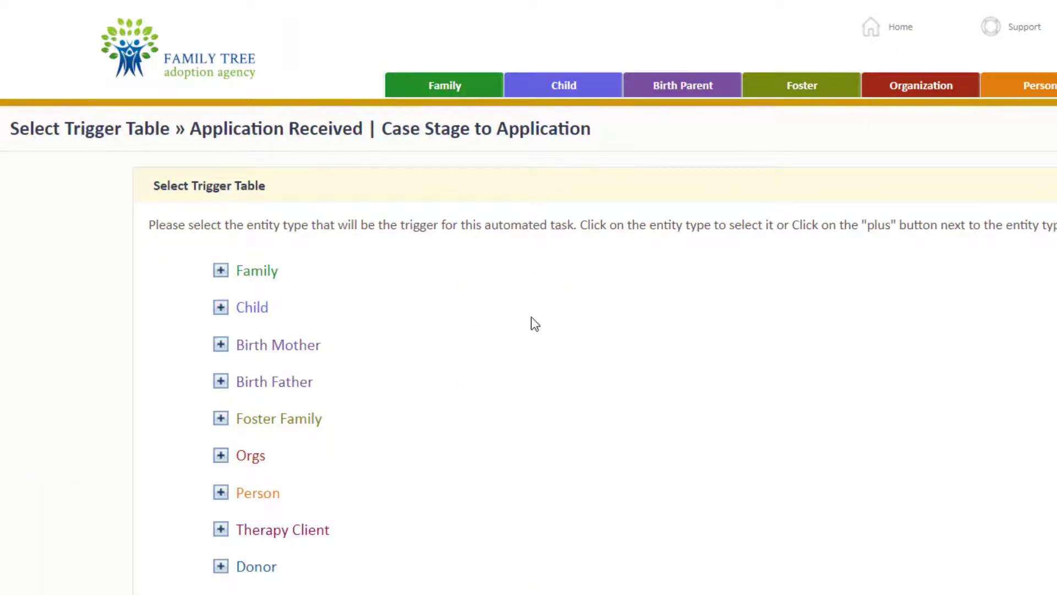
mouse_move(508, 387)
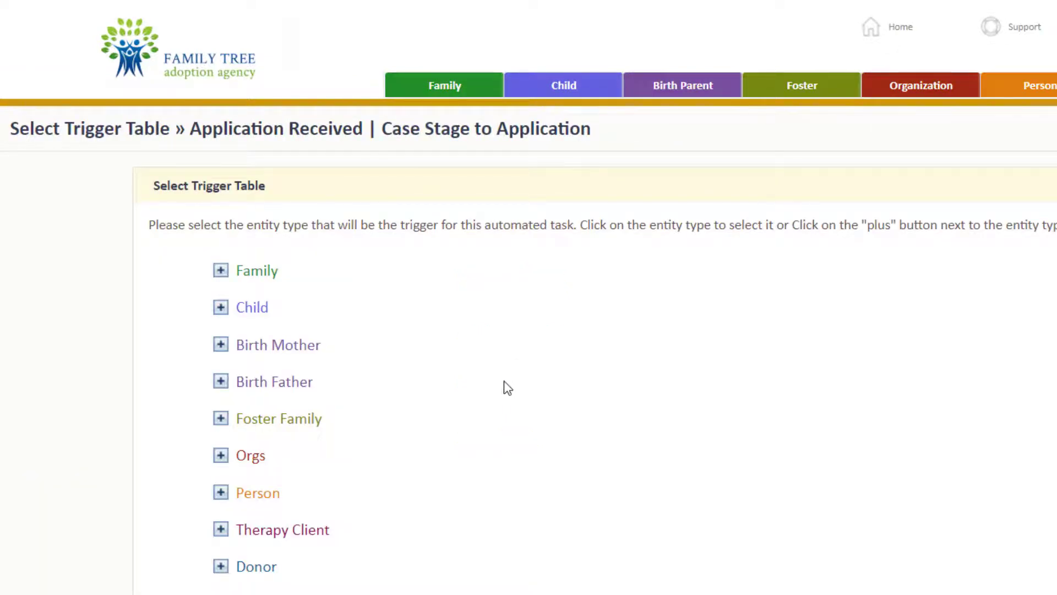
mouse_move(374, 281)
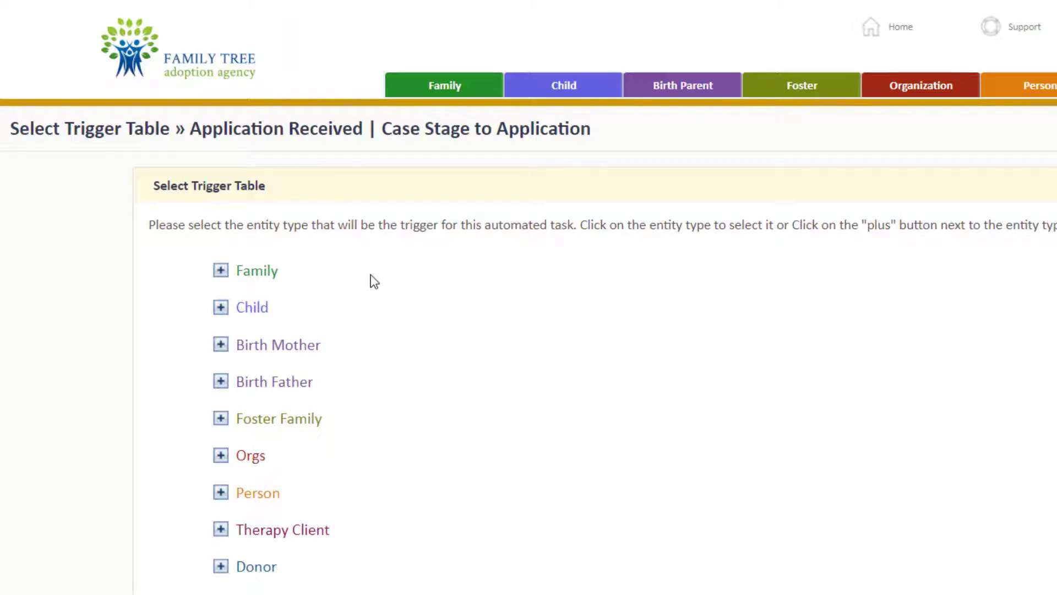
mouse_move(347, 286)
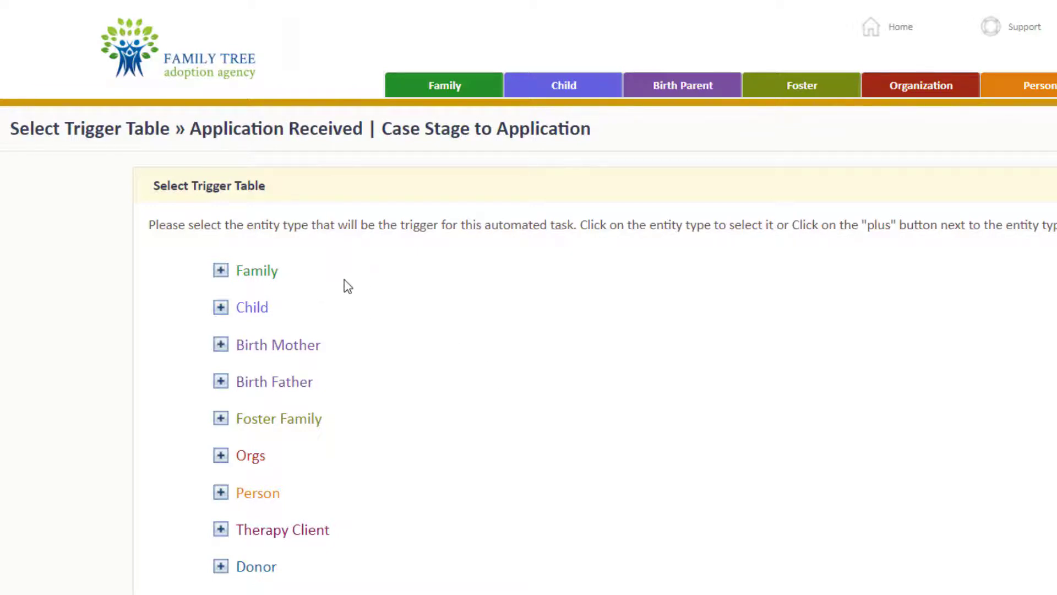
mouse_move(385, 309)
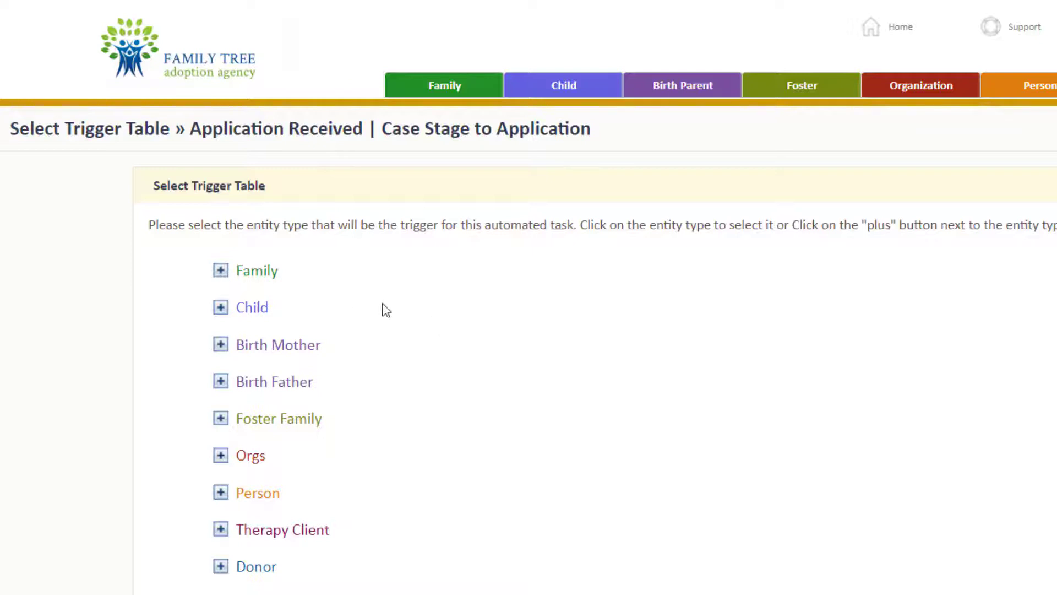
mouse_move(341, 284)
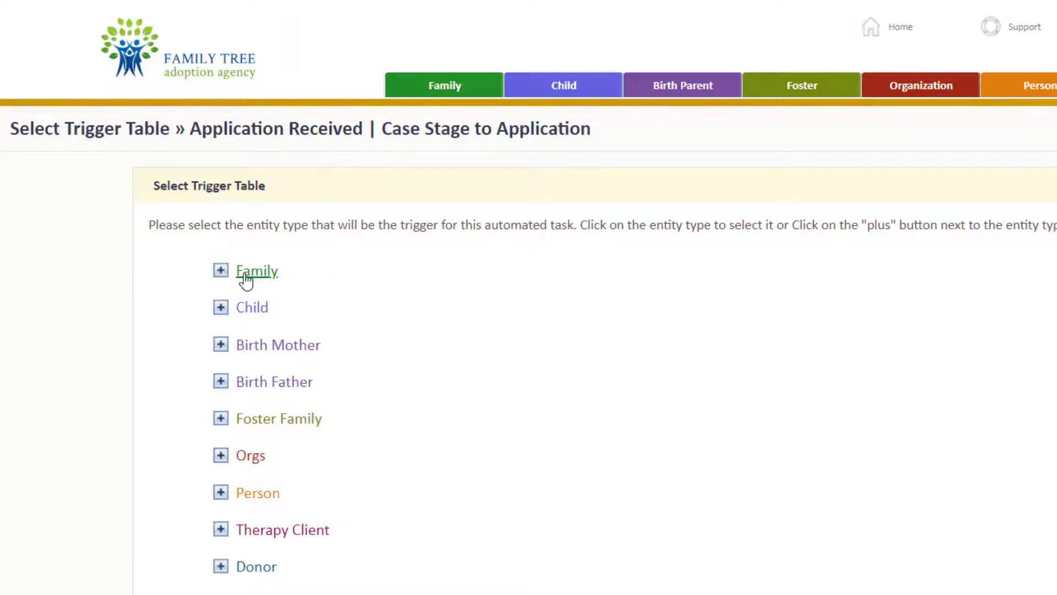
click(220, 271)
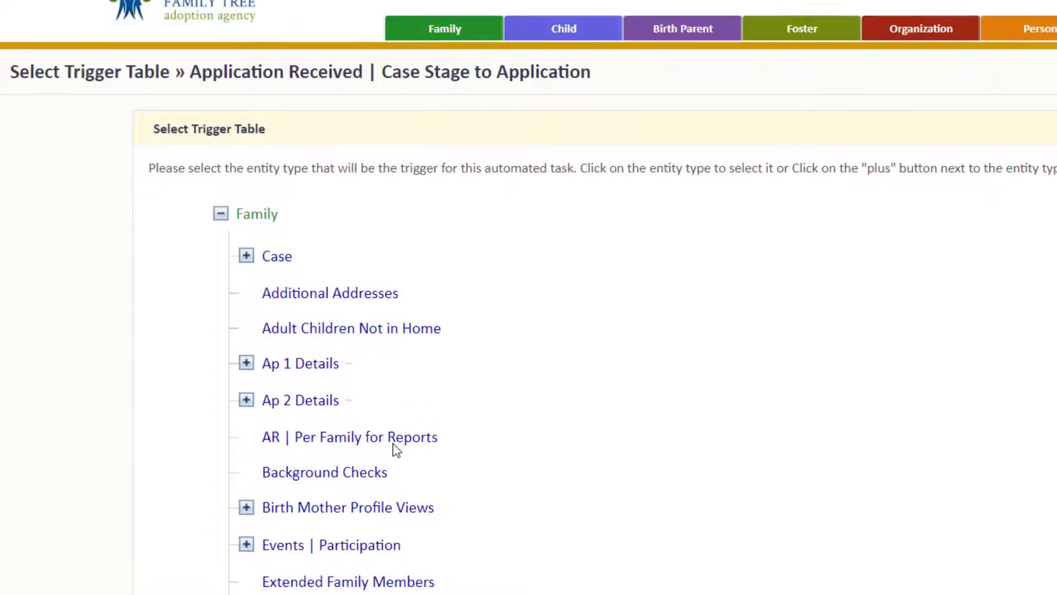
scroll(down, 3)
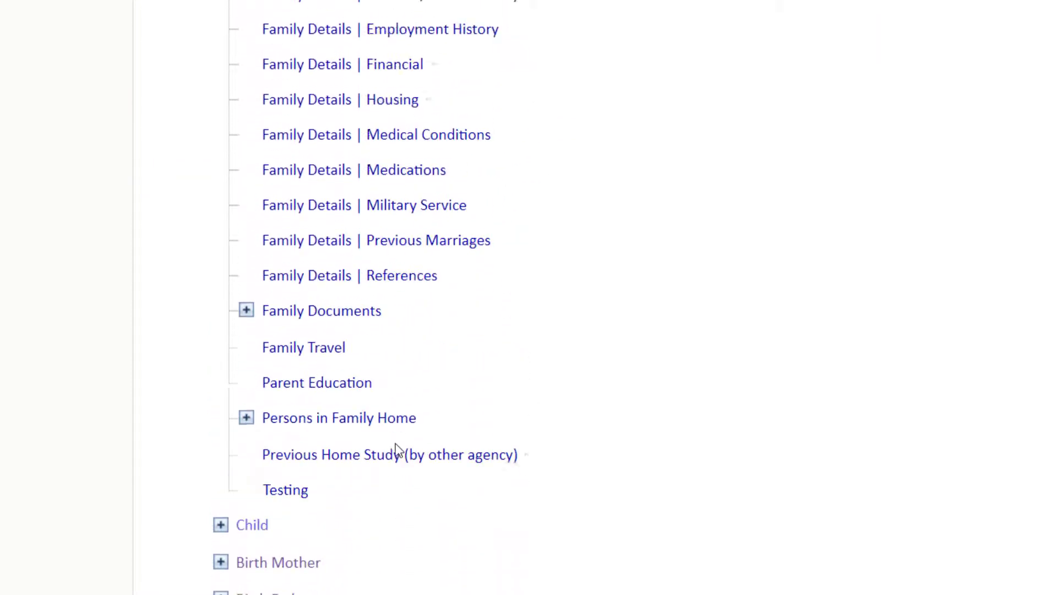
scroll(up, 3)
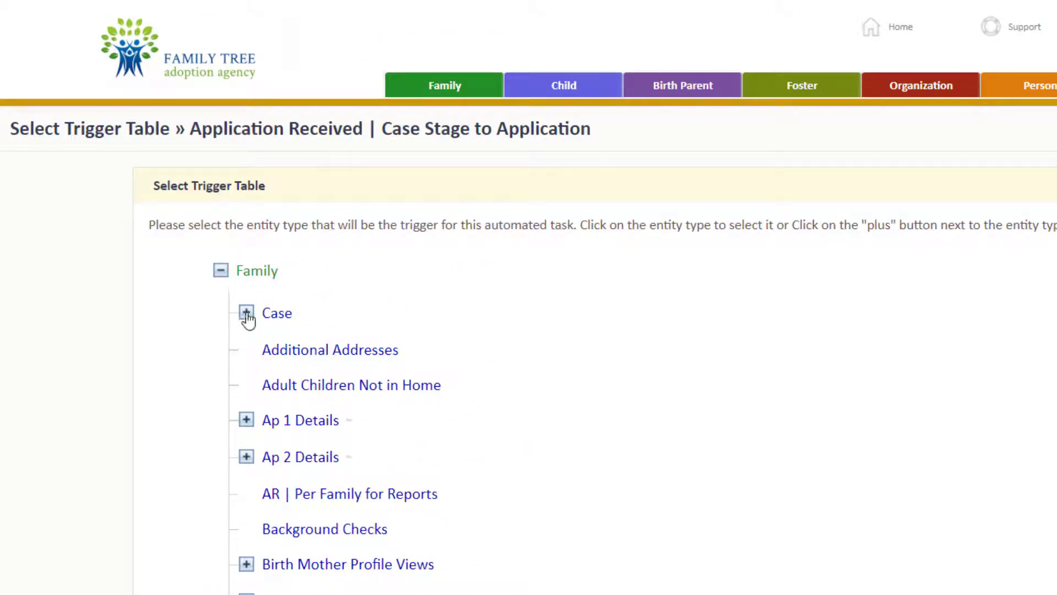
click(246, 312)
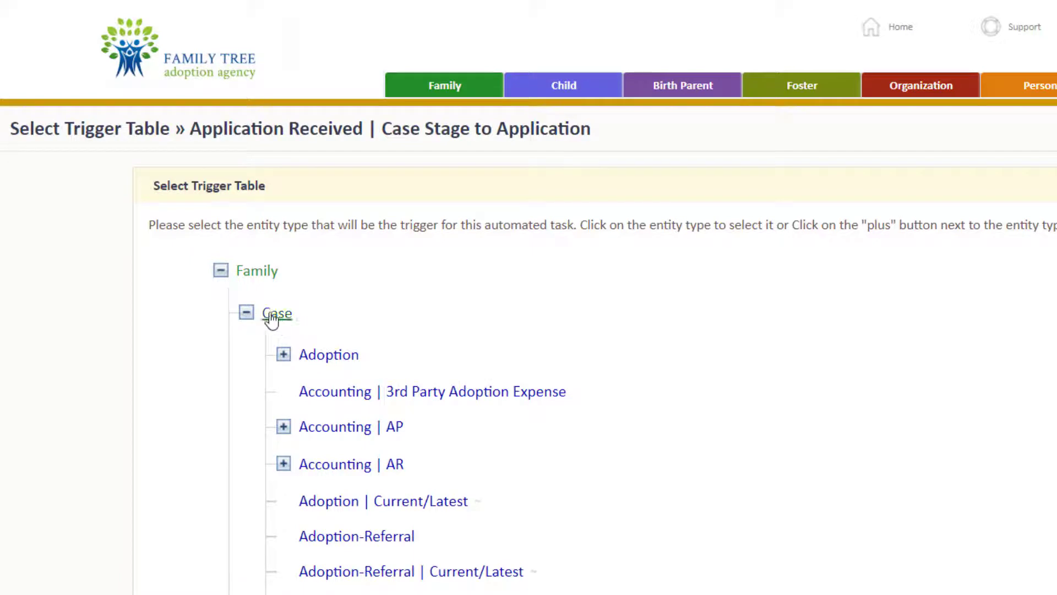
Select Case as the trigger table and browse its available trigger fields
click(278, 314)
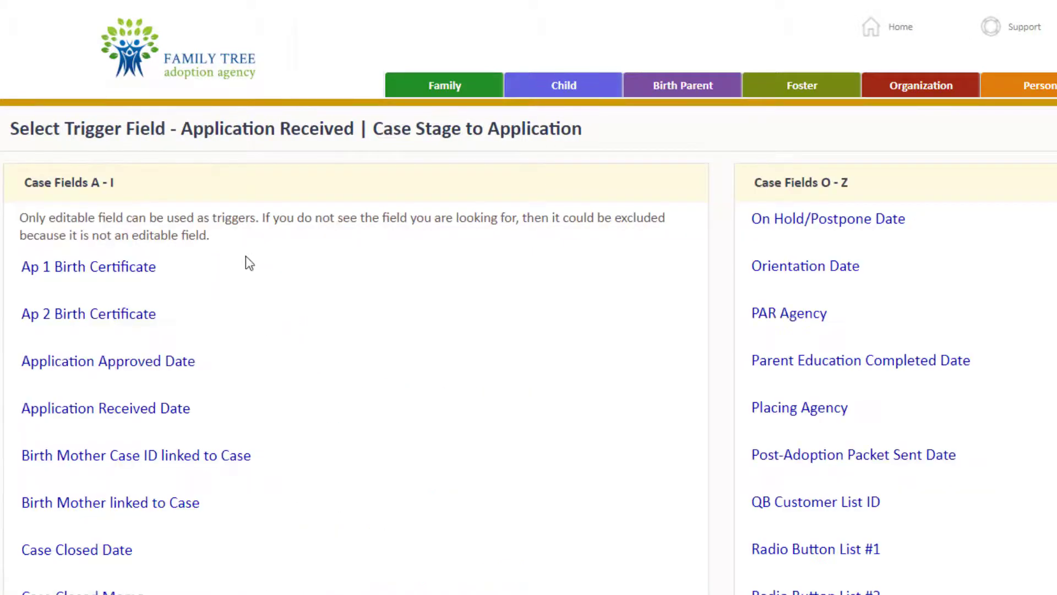
scroll(down, 3)
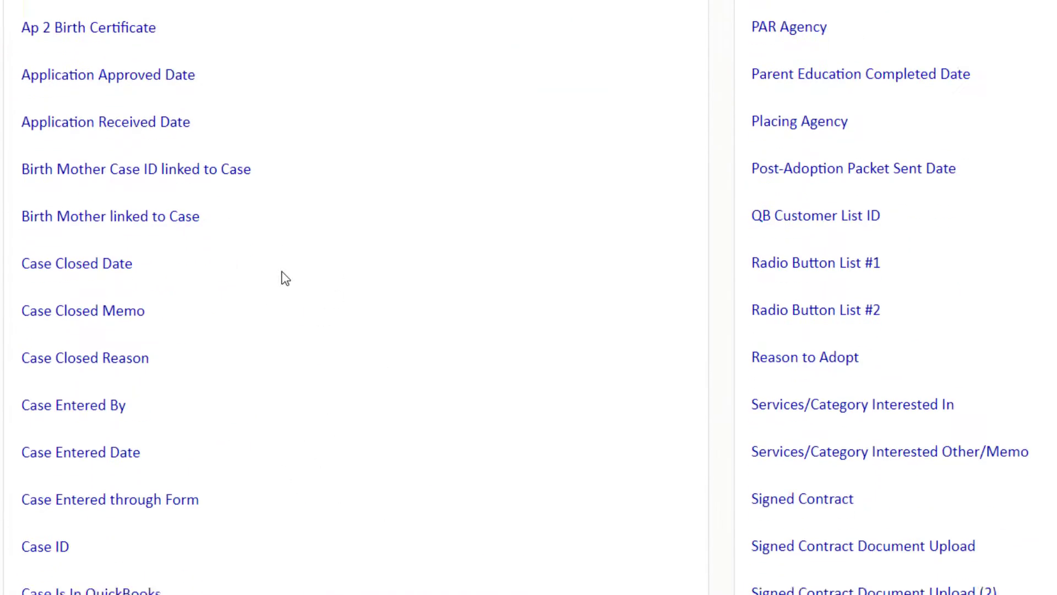
scroll(down, 3)
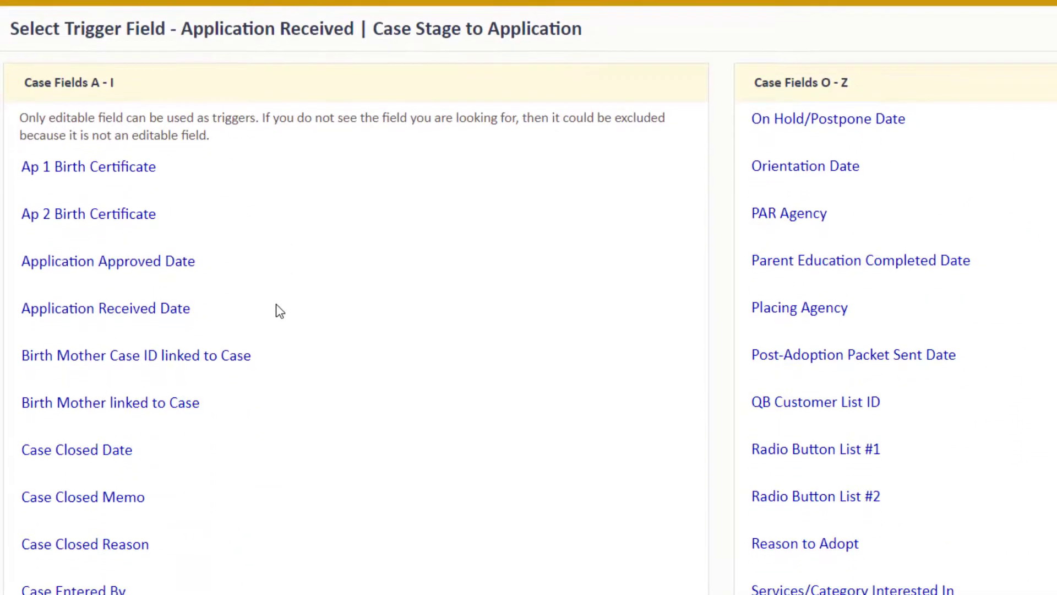
mouse_move(202, 311)
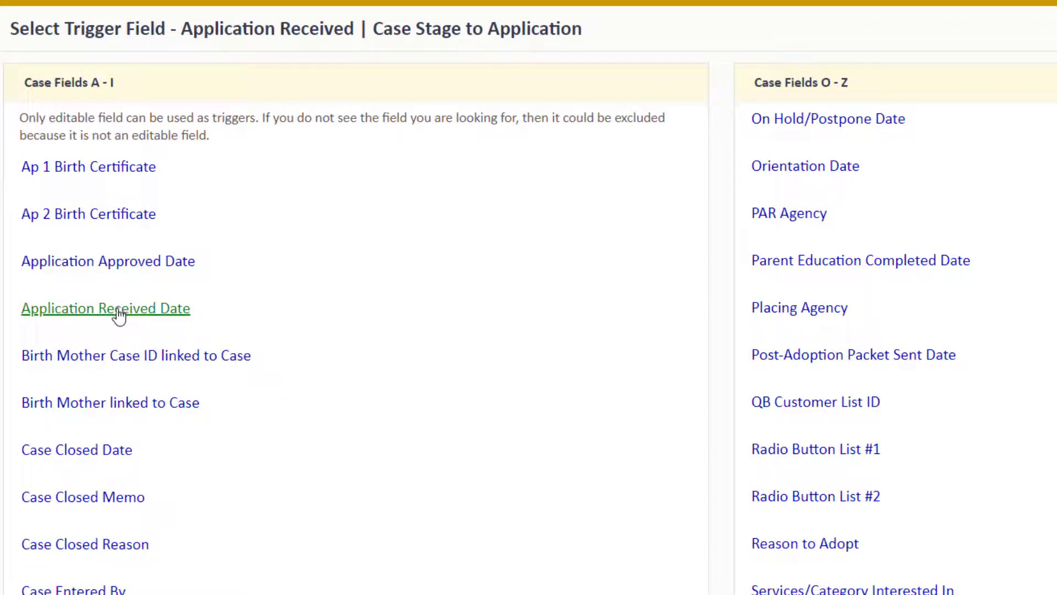
Make Application Received Date the trigger field and add a second criterion on Social Media Agreement
click(106, 308)
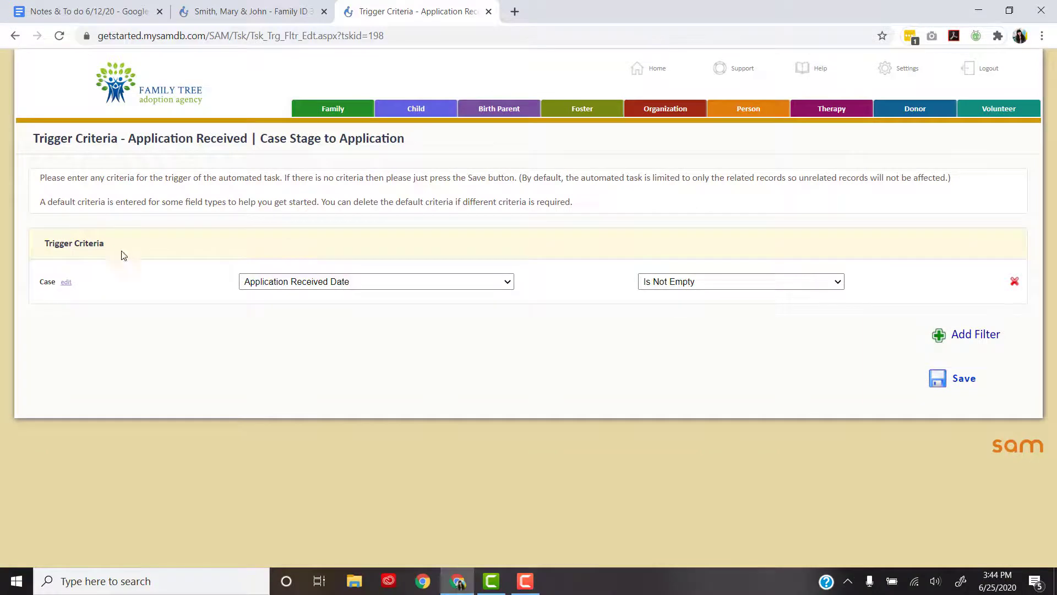
mouse_move(36, 288)
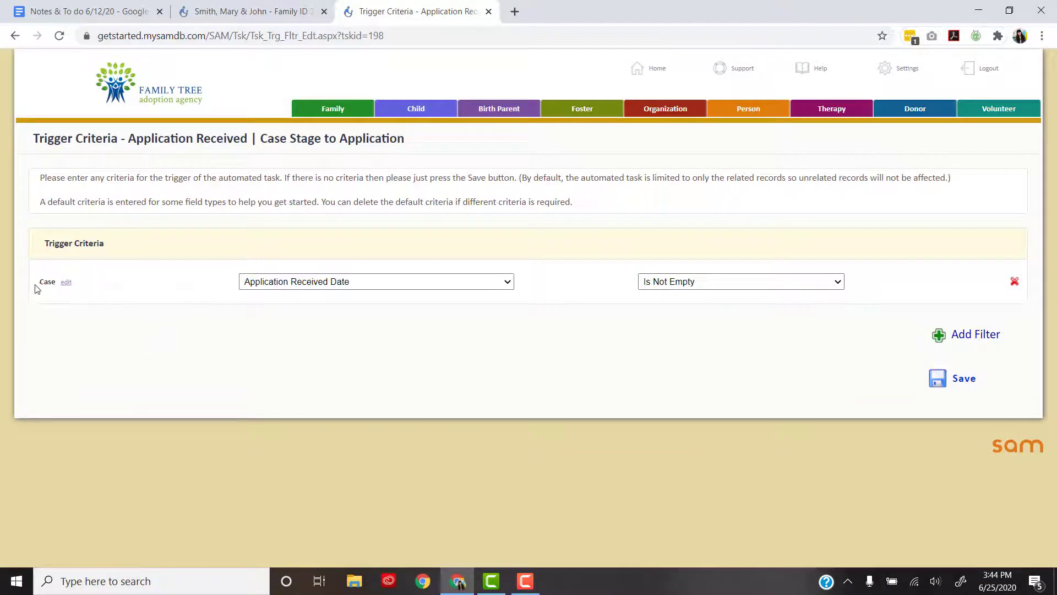
mouse_move(274, 296)
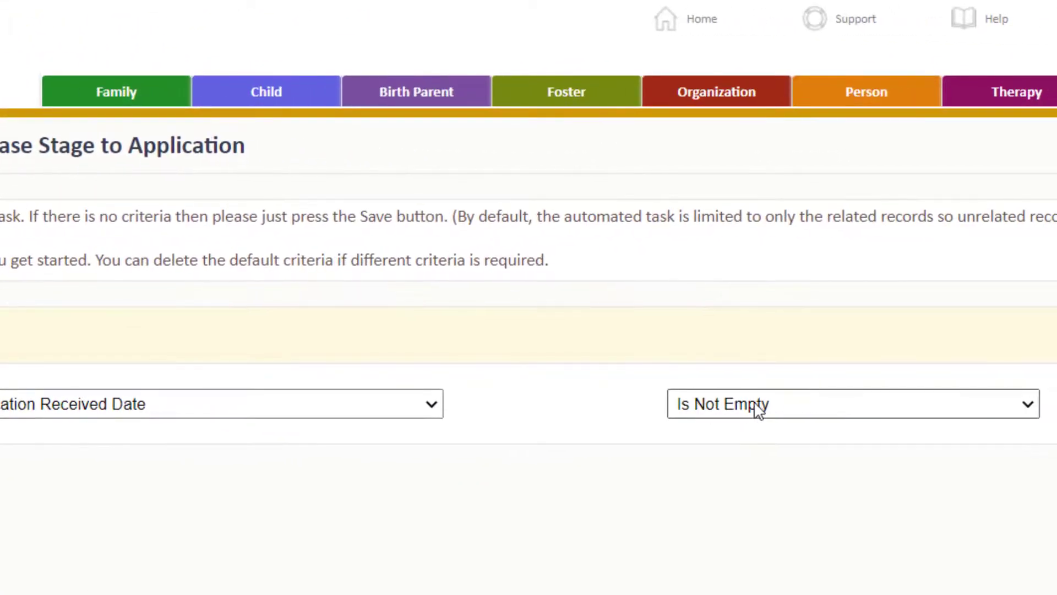
mouse_move(732, 416)
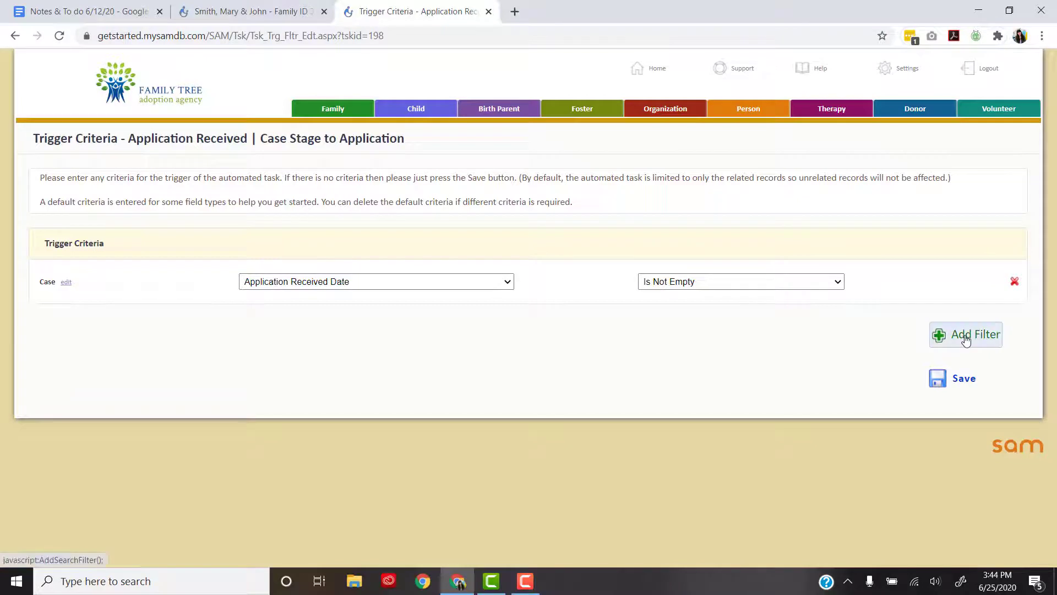
mouse_move(489, 281)
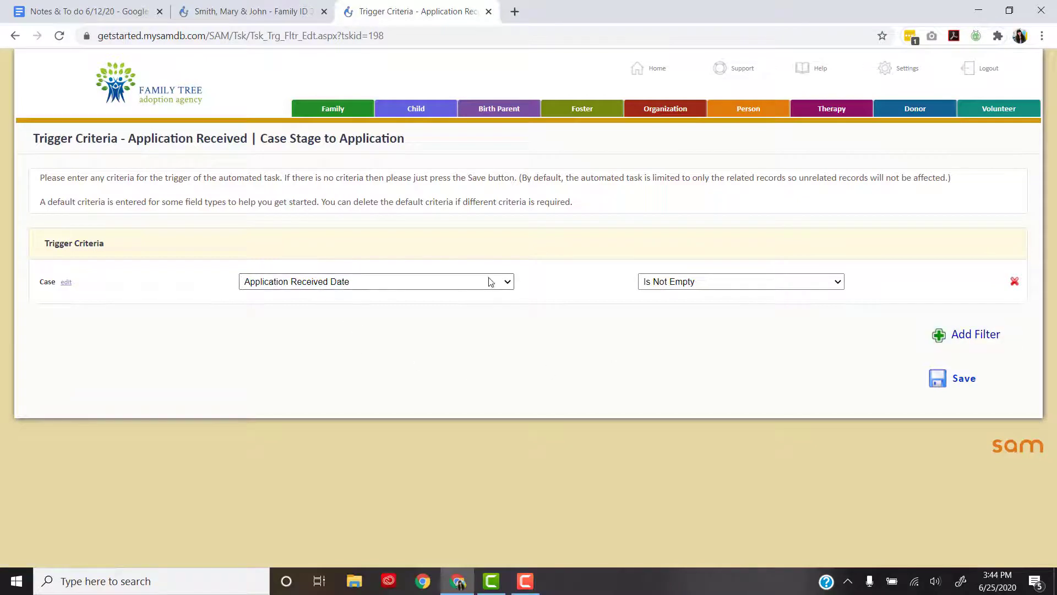
mouse_move(866, 329)
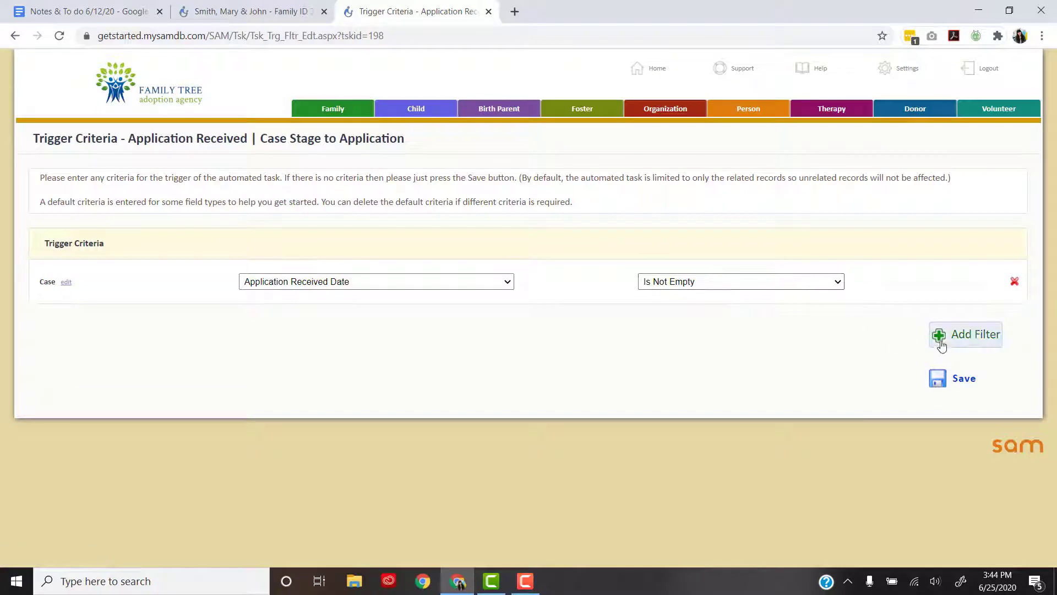
click(966, 334)
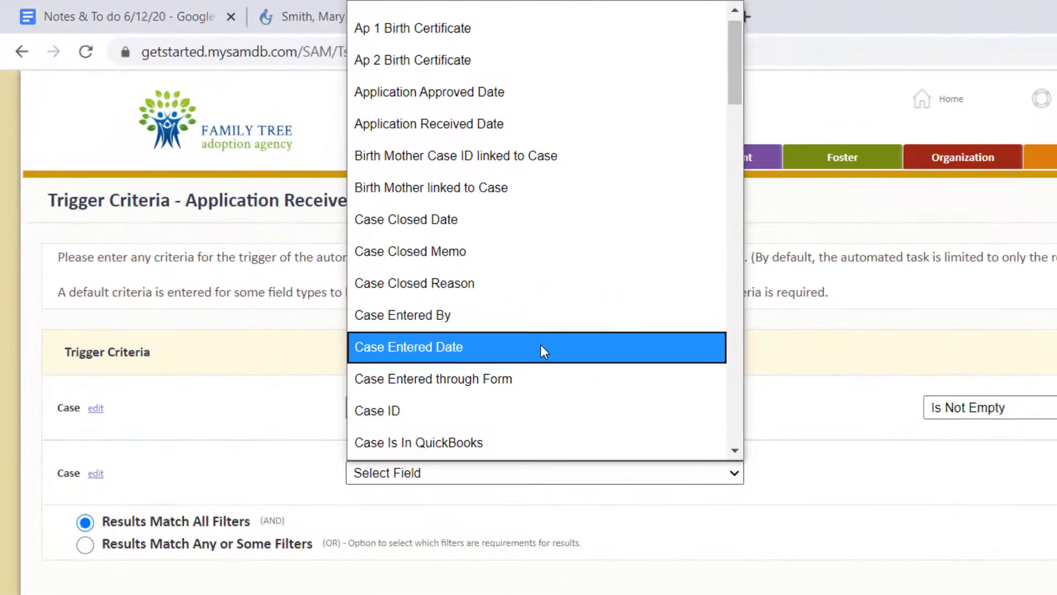
scroll(down, 3)
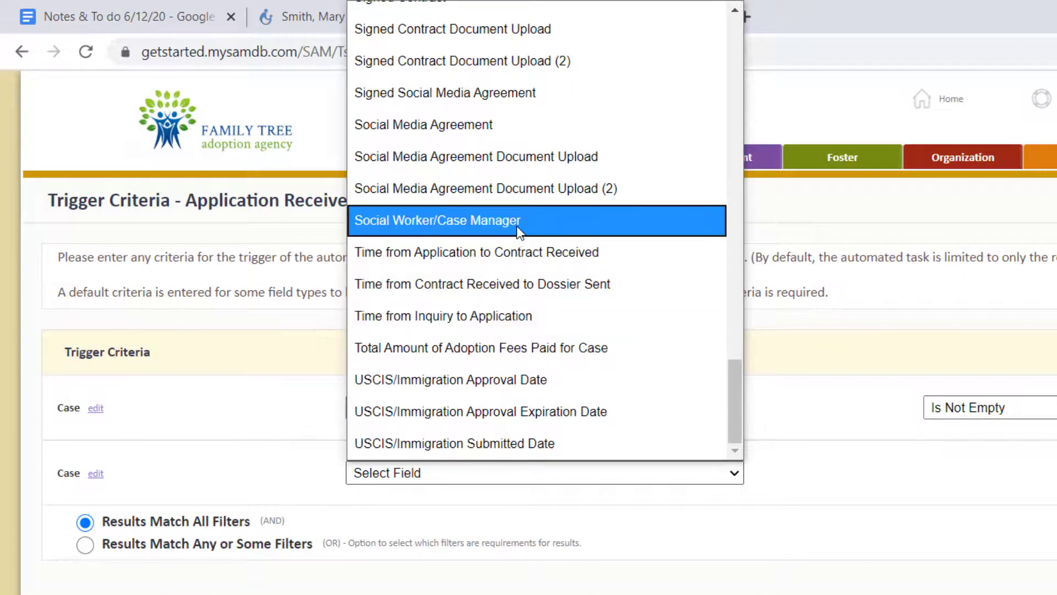
mouse_move(506, 189)
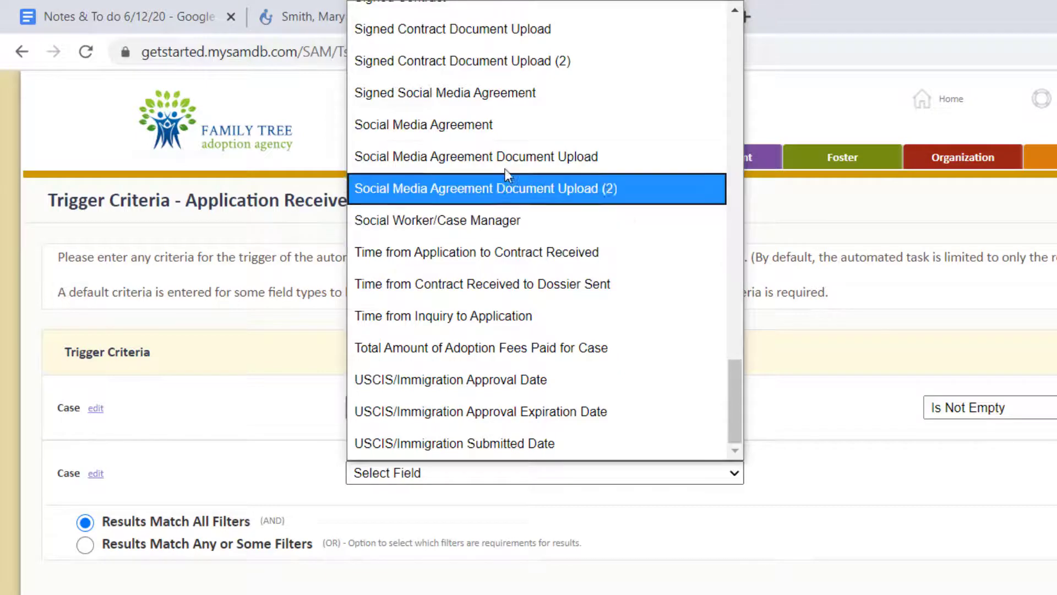
click(423, 124)
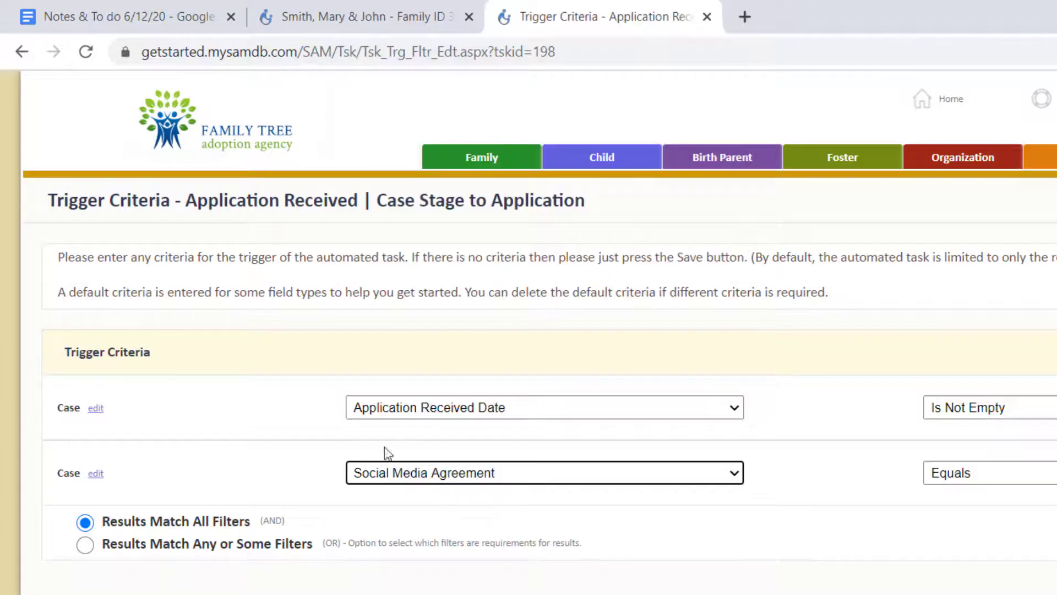
mouse_move(461, 492)
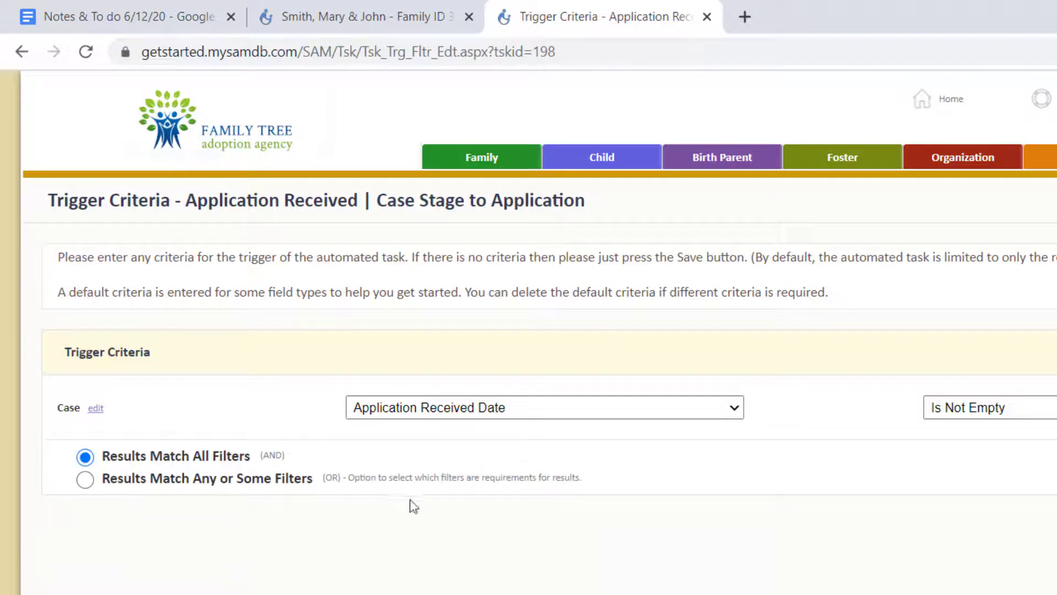
mouse_move(924, 515)
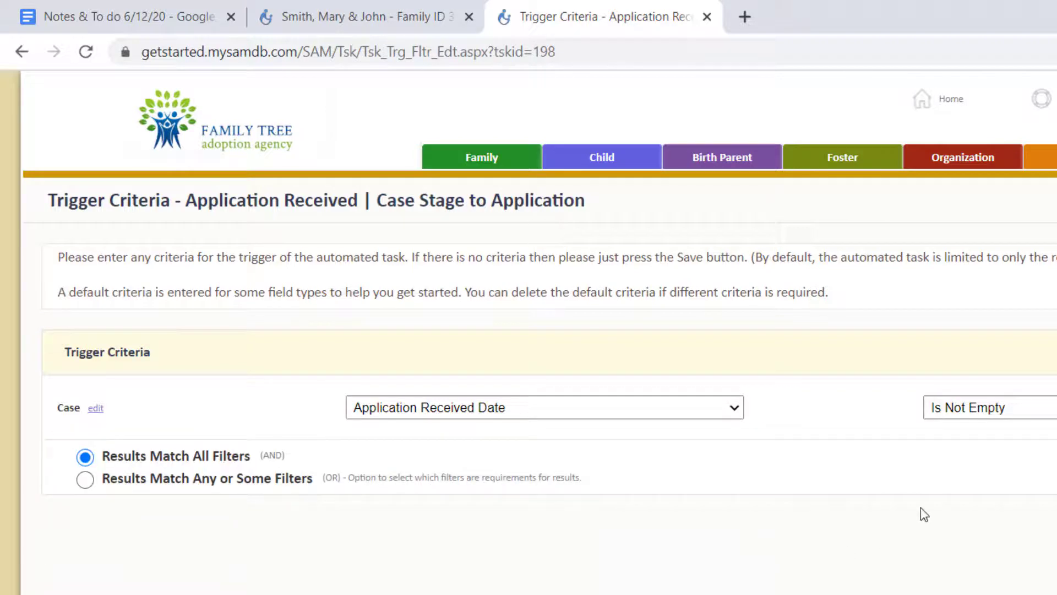
mouse_move(362, 437)
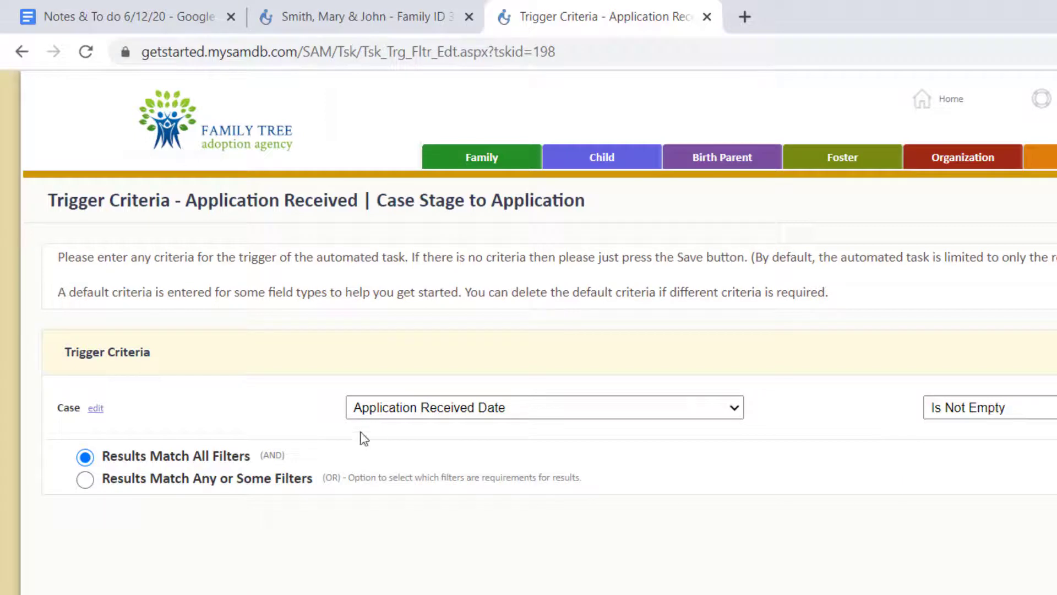
mouse_move(487, 422)
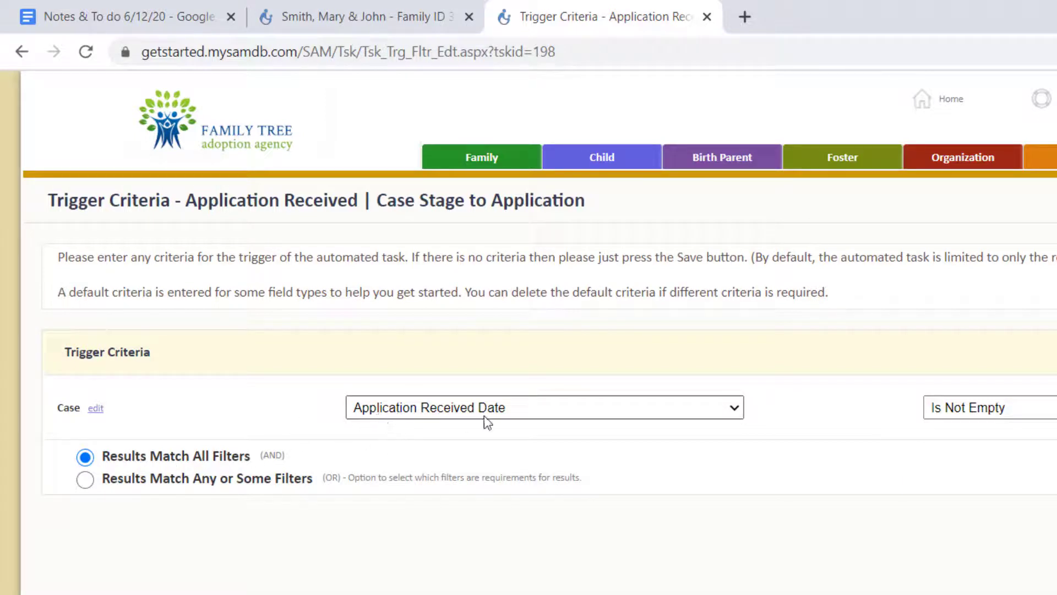
mouse_move(6, 573)
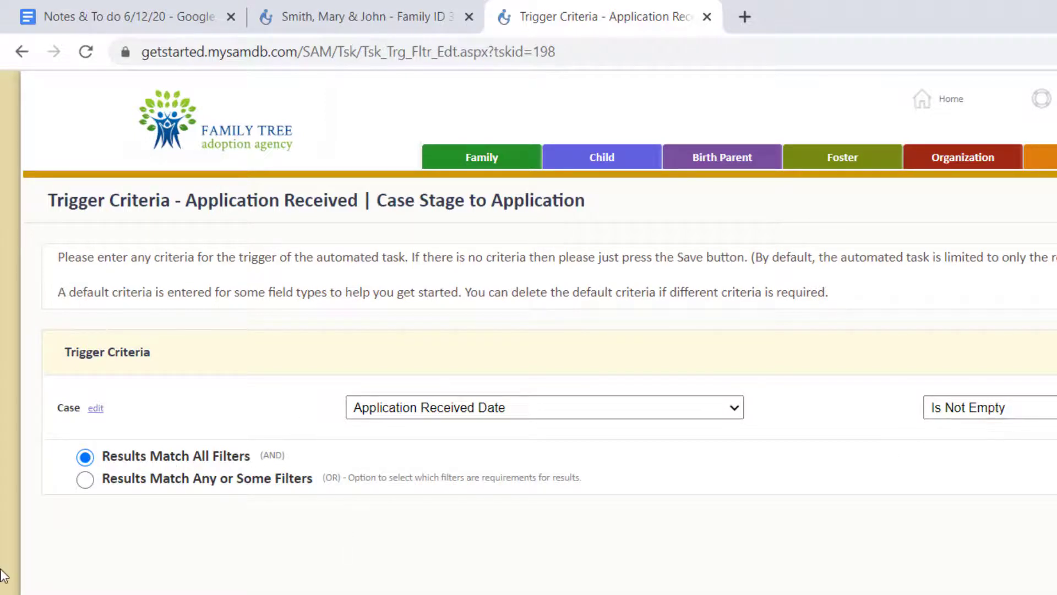
mouse_move(159, 479)
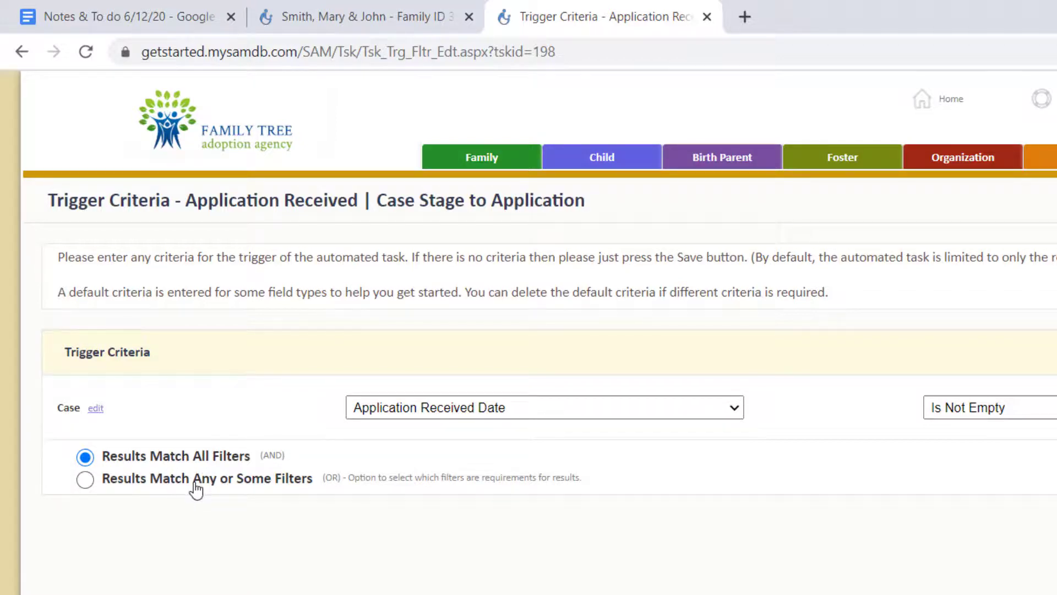
mouse_move(171, 486)
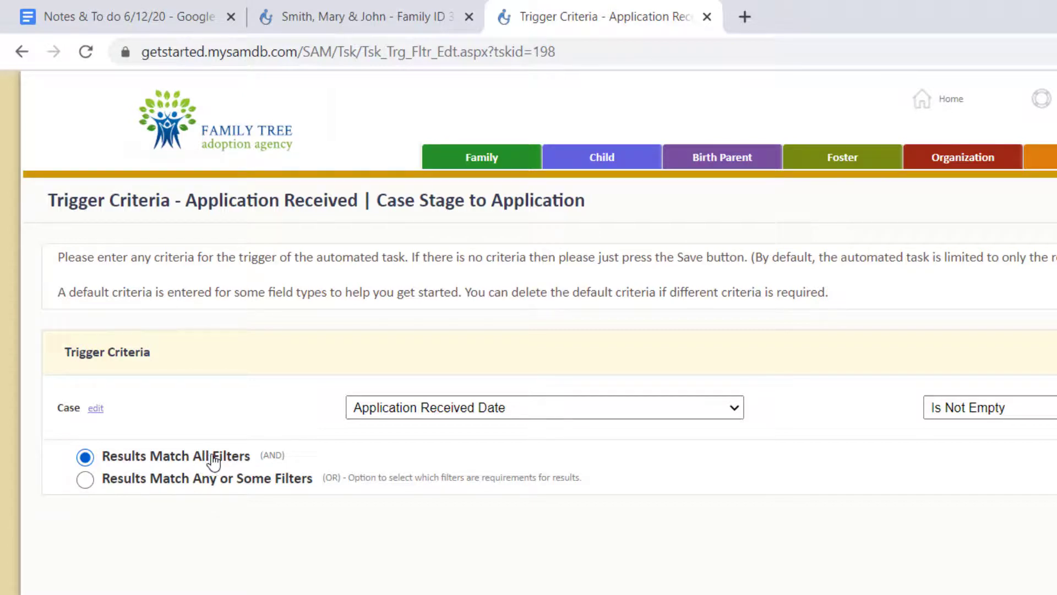
mouse_move(278, 488)
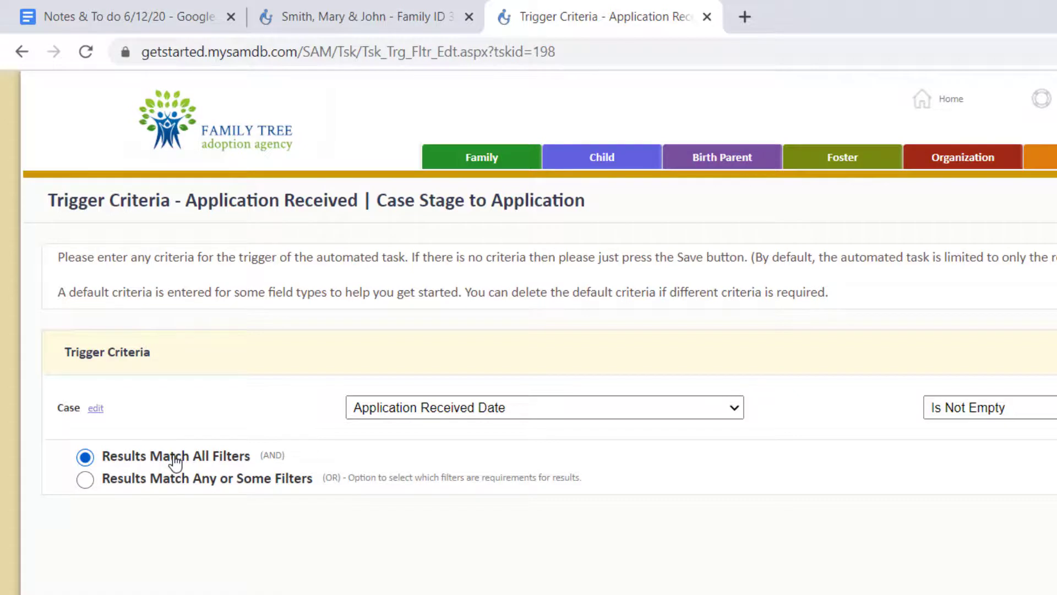
mouse_move(327, 539)
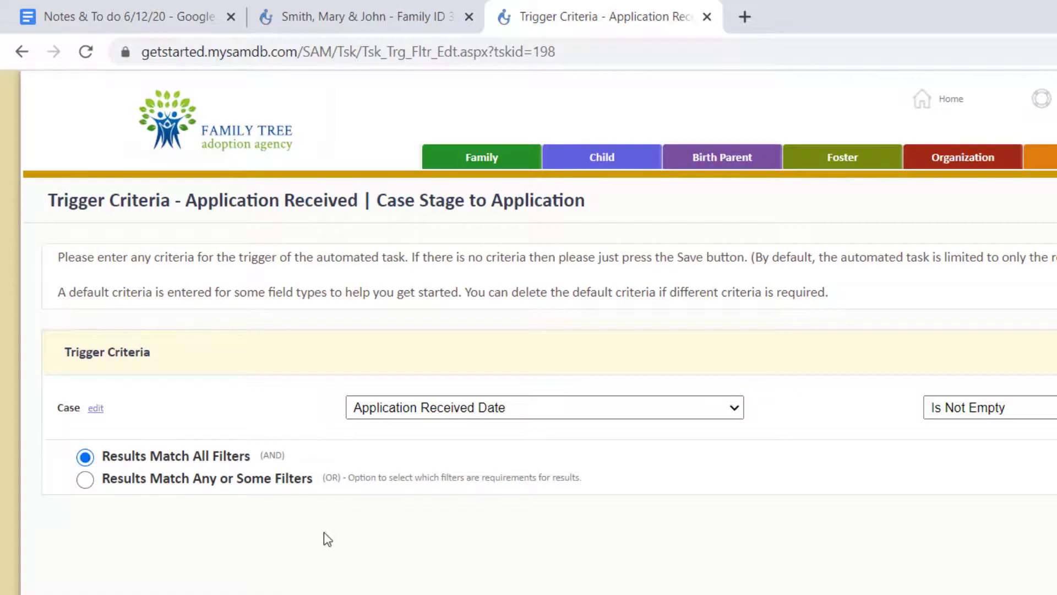
mouse_move(358, 430)
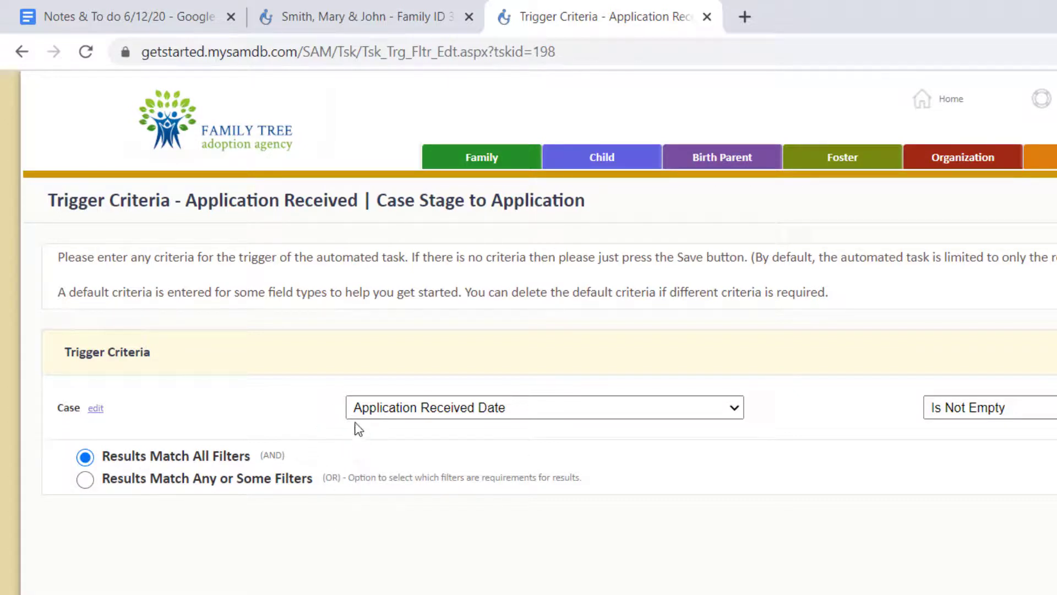
mouse_move(215, 486)
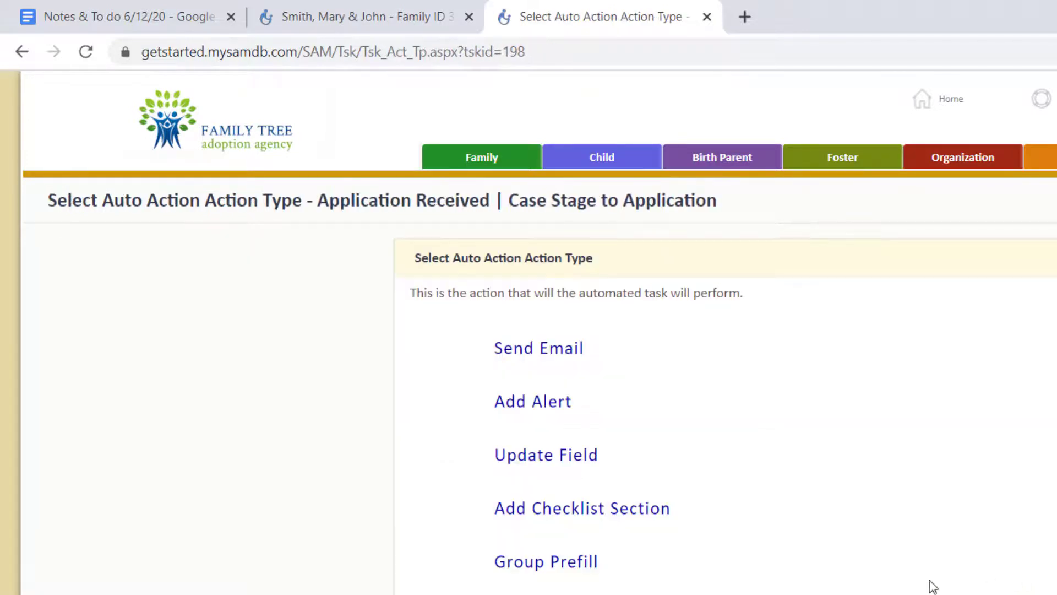
mouse_move(865, 471)
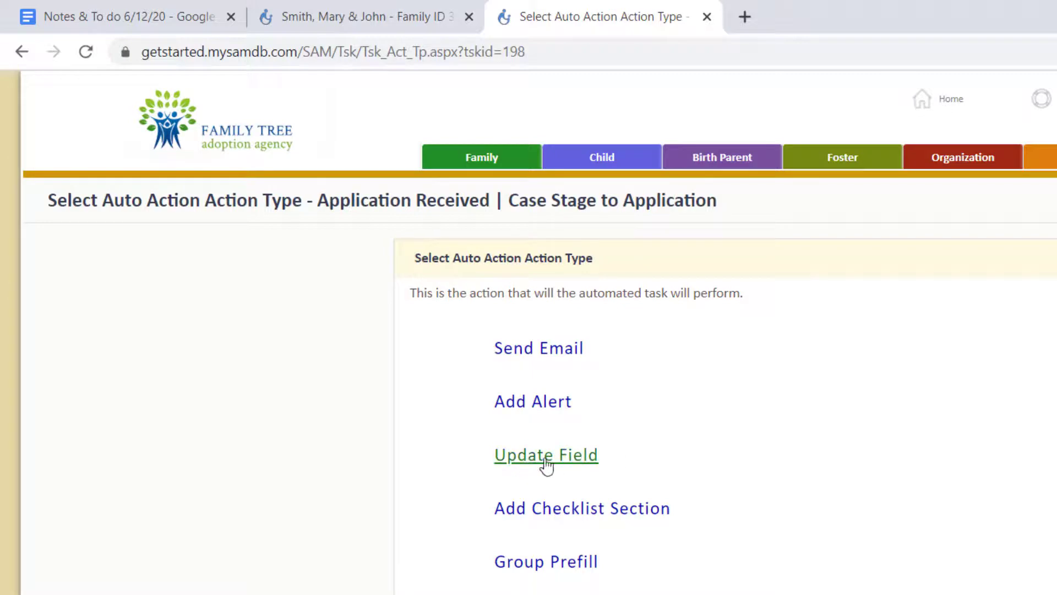
Choose Update Field as the auto action's action type
click(545, 455)
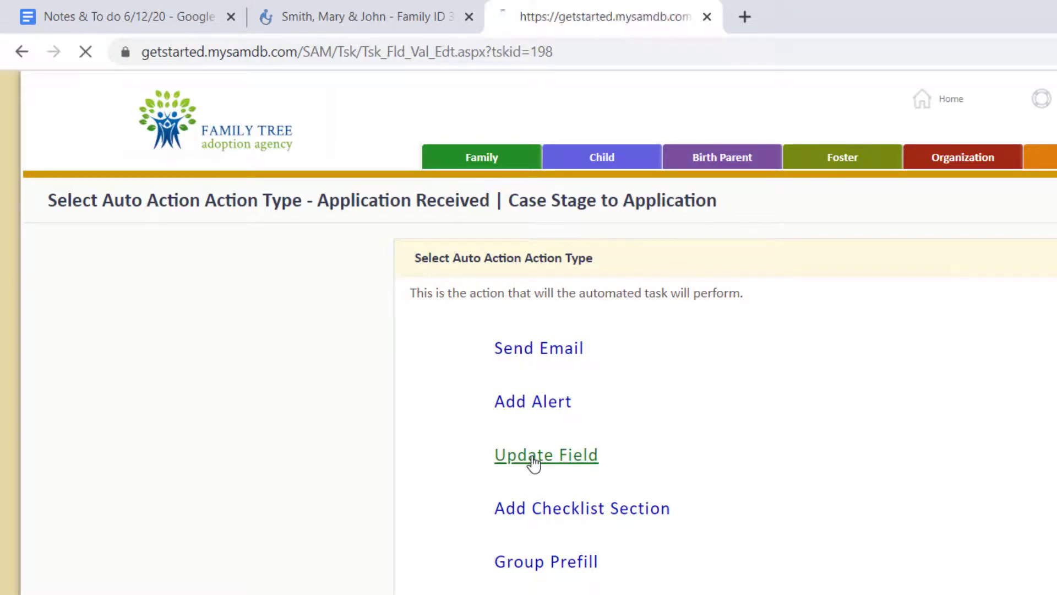
Add the Case table's Case Stage as the field to update and open its value list for Application
click(545, 455)
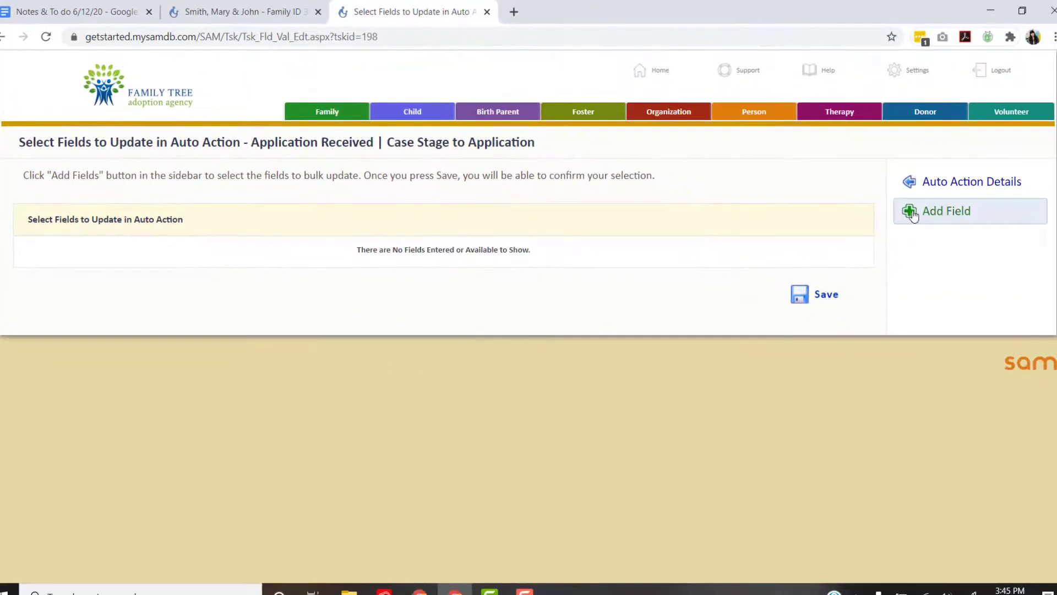
click(945, 211)
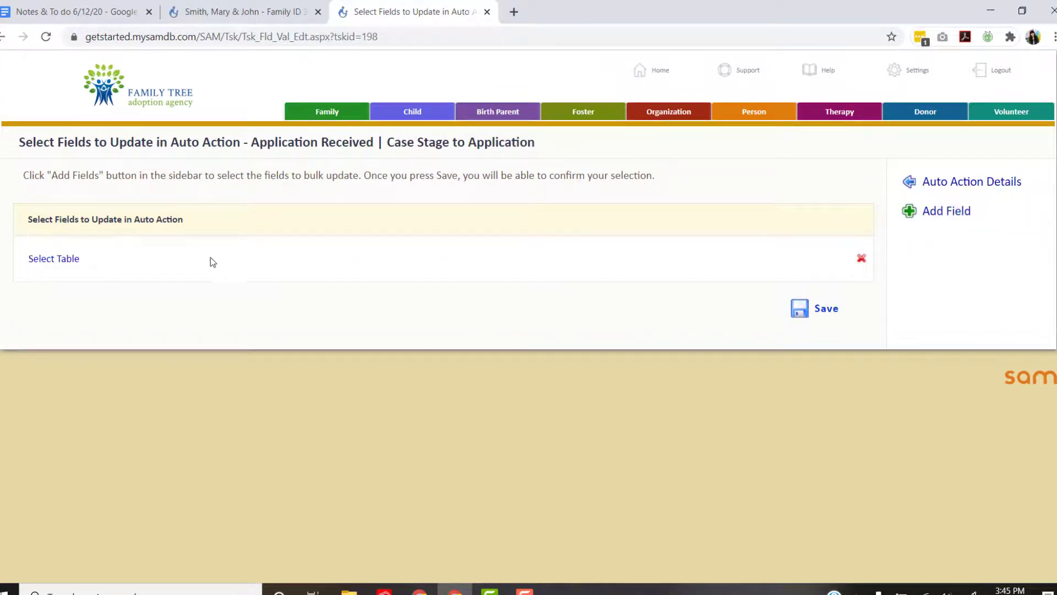
click(53, 258)
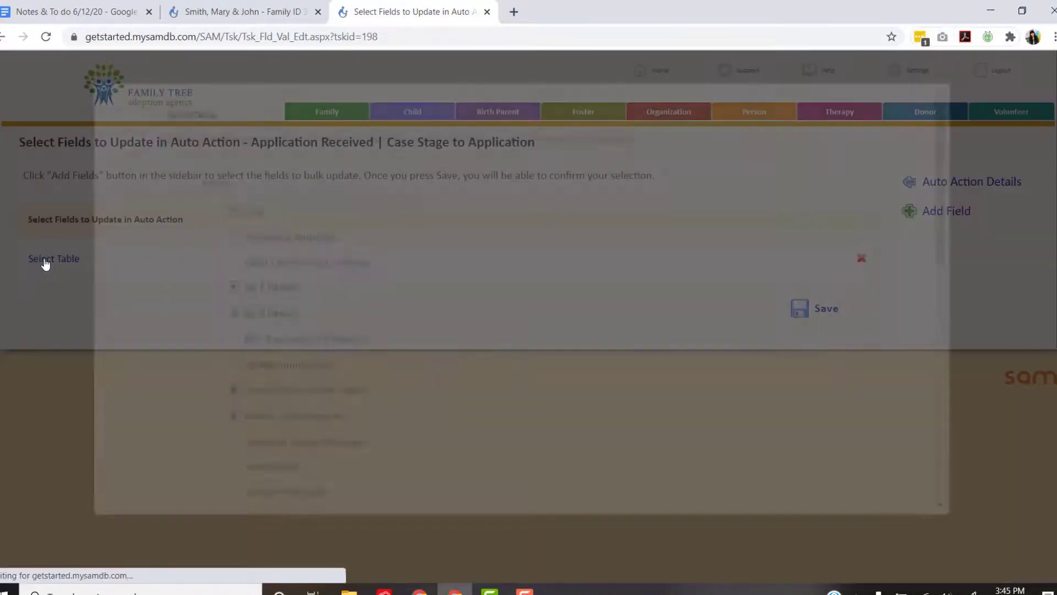
click(53, 258)
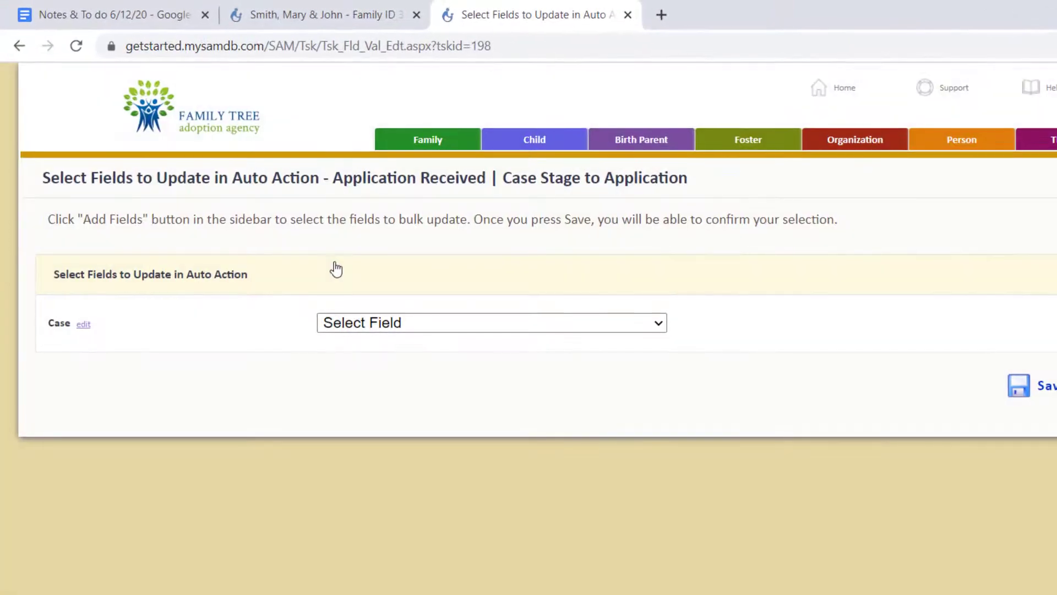
click(491, 322)
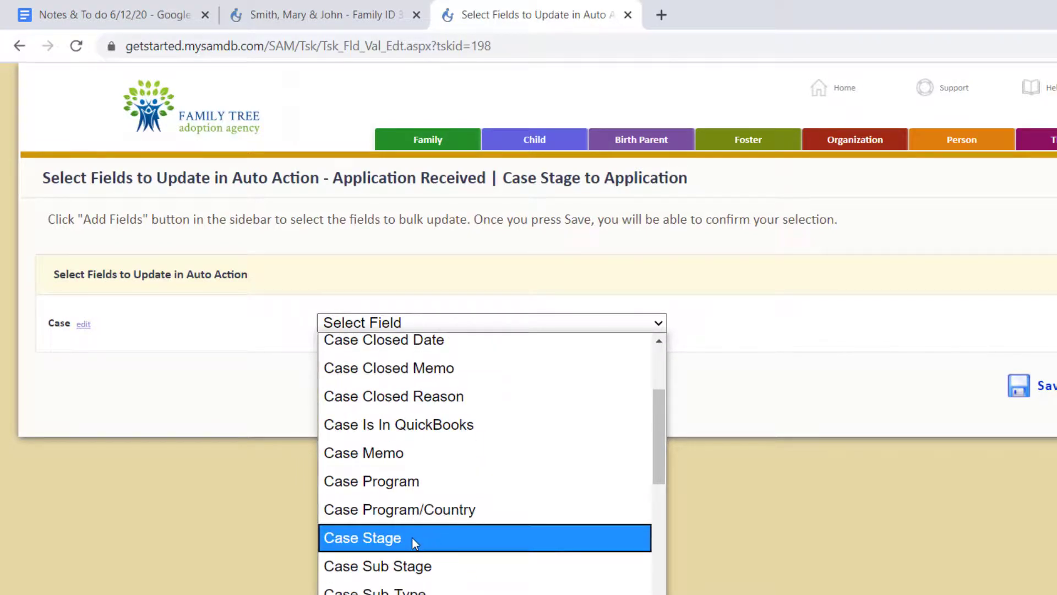
click(362, 537)
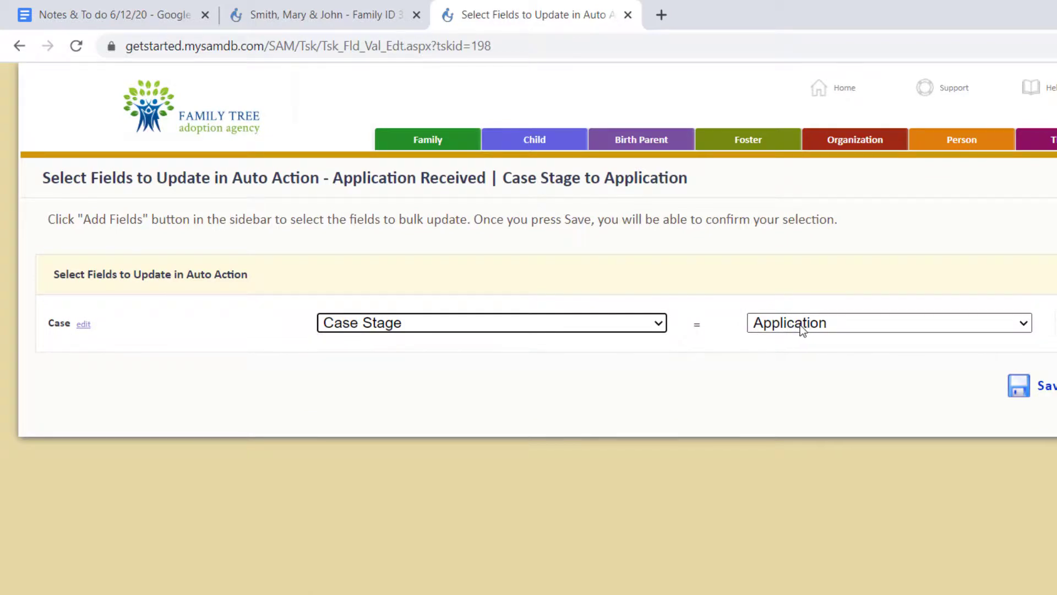
click(888, 323)
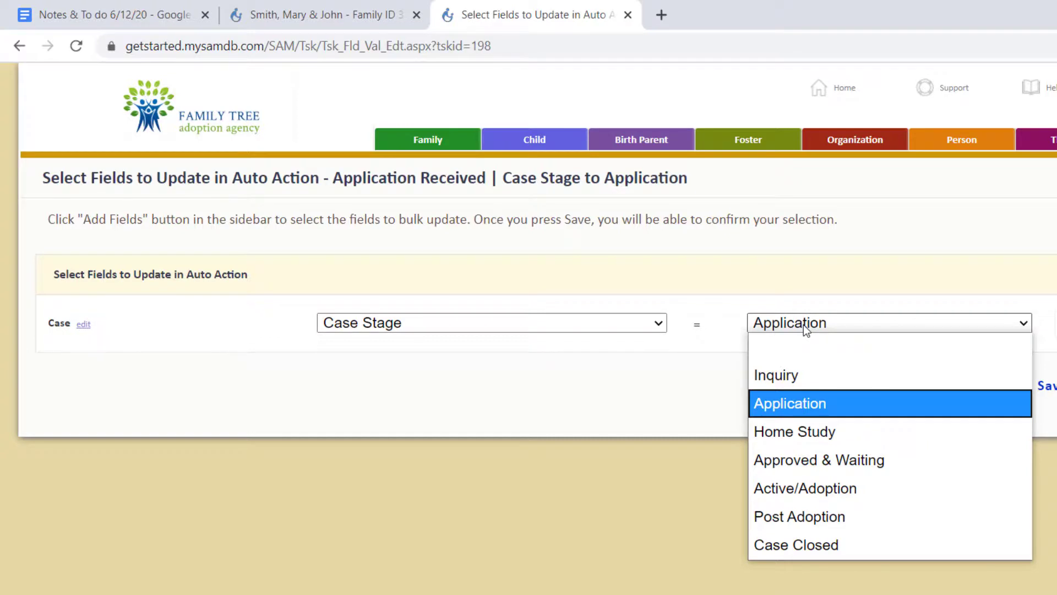
mouse_move(794, 432)
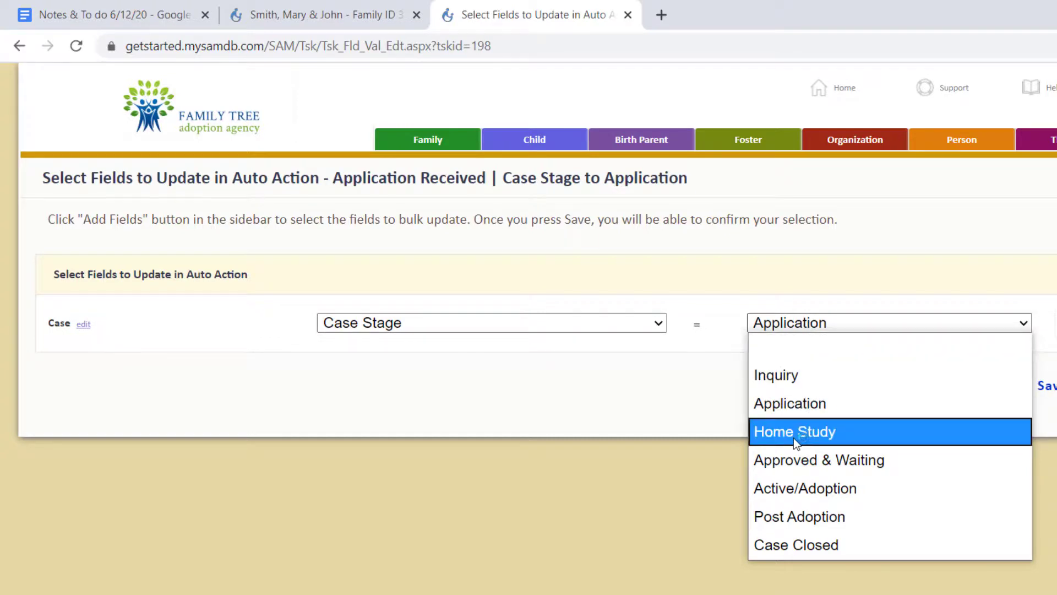
mouse_move(811, 427)
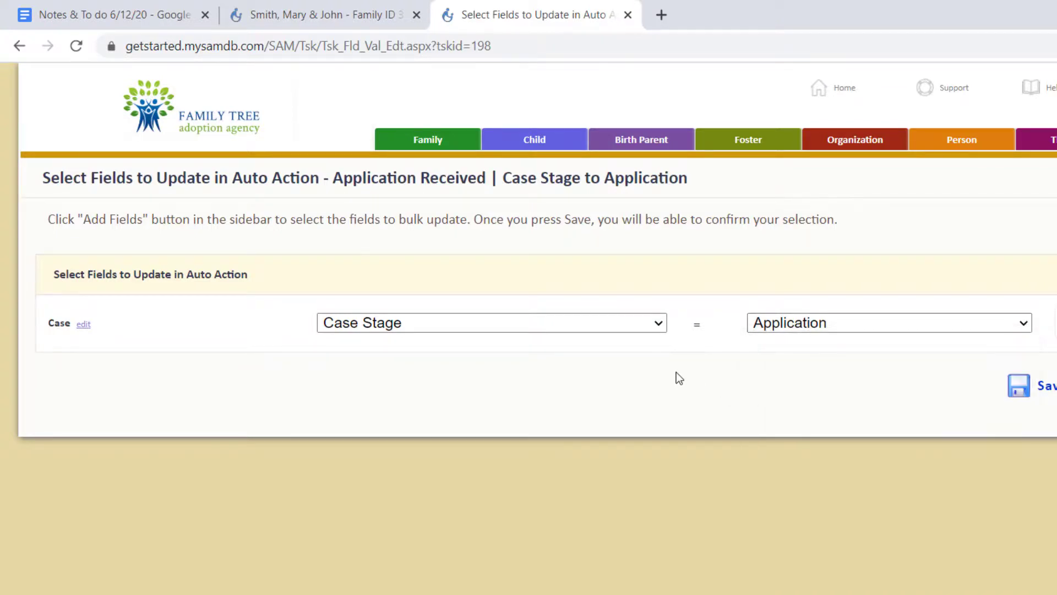
mouse_move(438, 335)
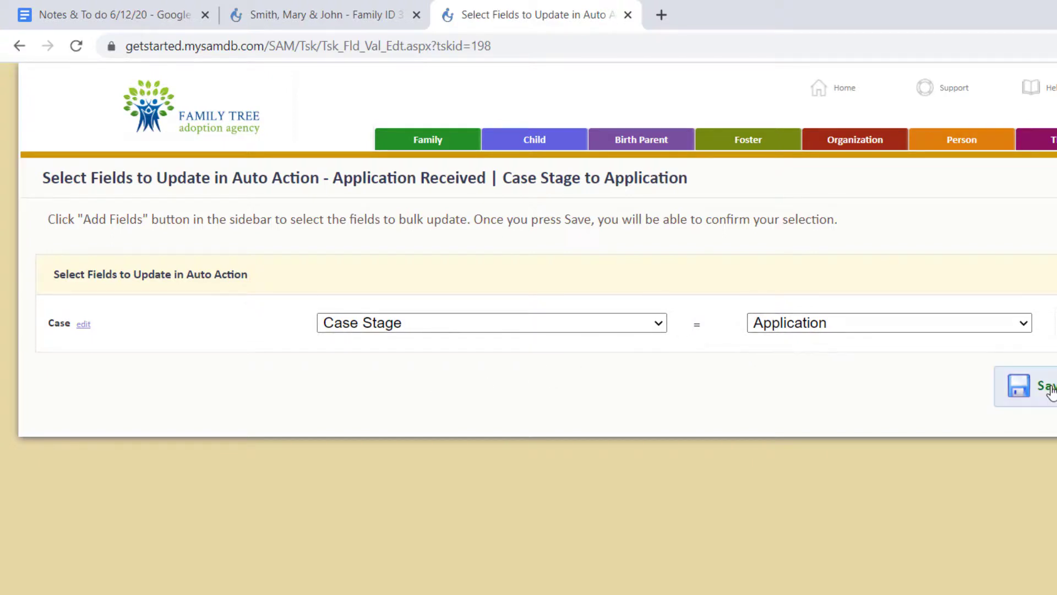
Save the Case Stage = Application update and review the Auto Action Details page
click(1039, 386)
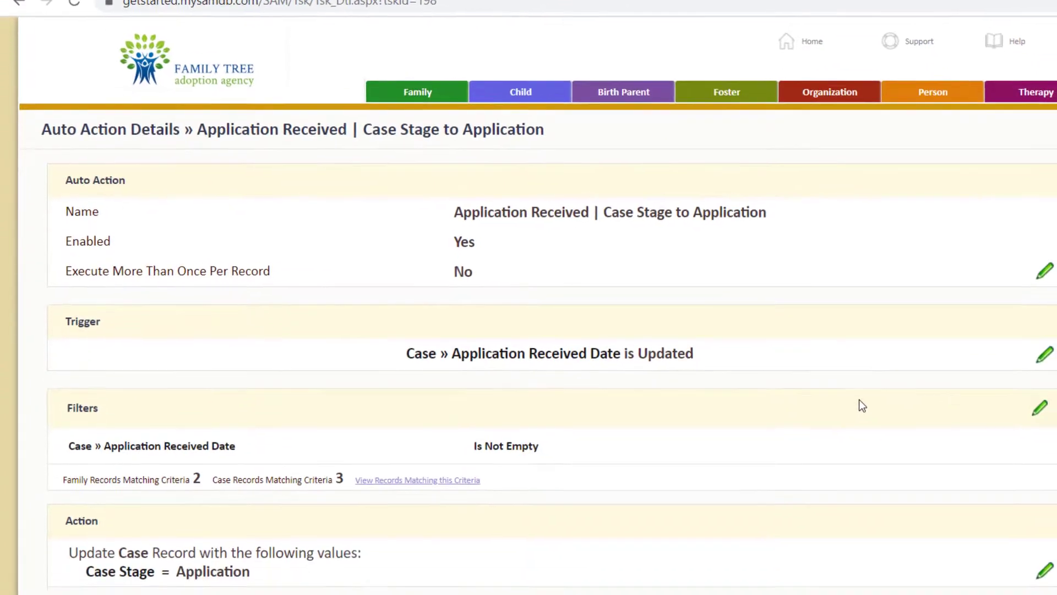
scroll(down, 3)
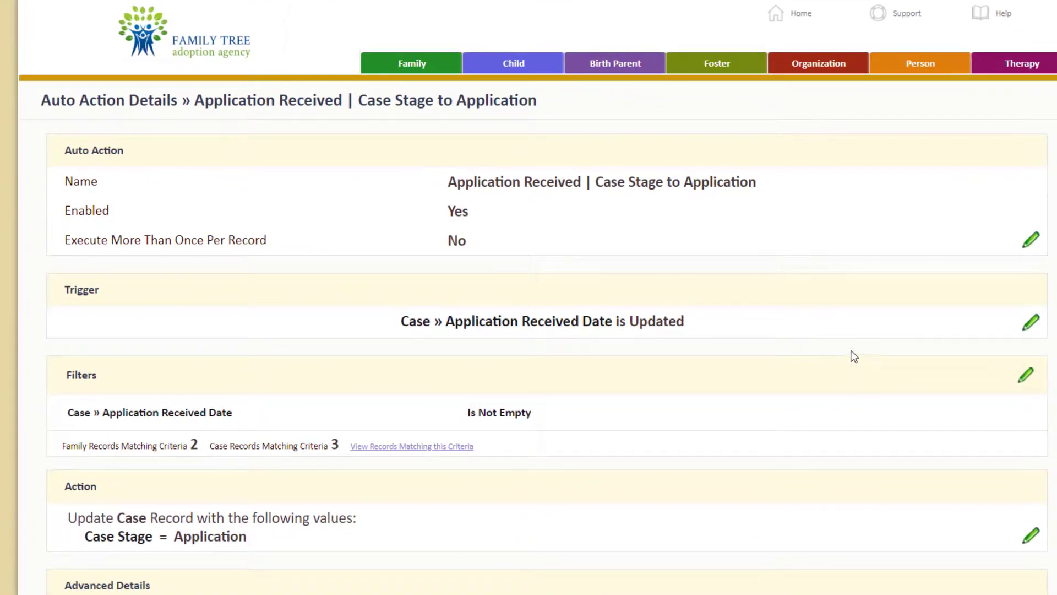
mouse_move(530, 263)
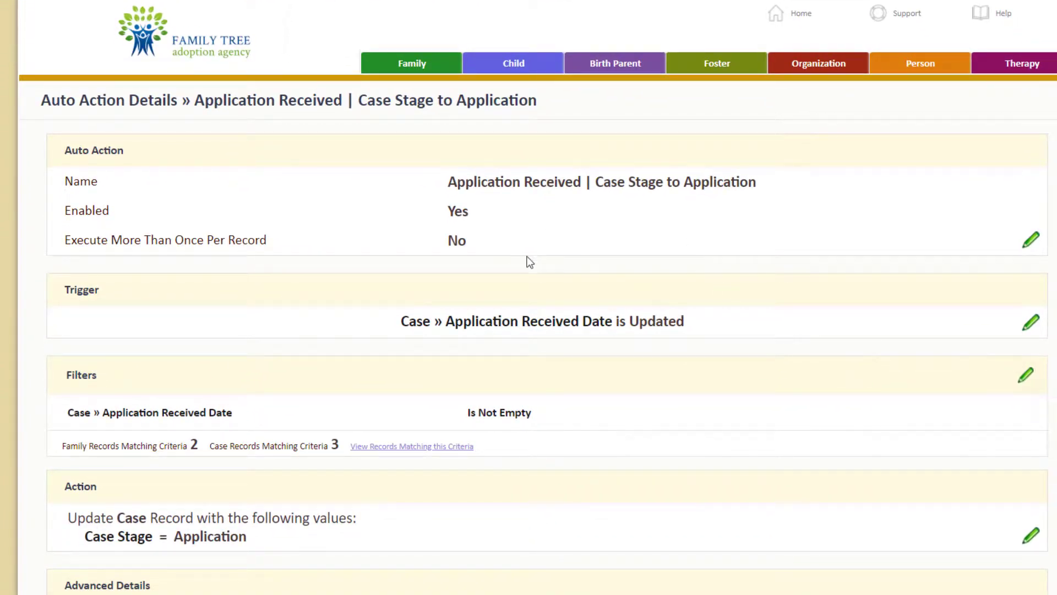
mouse_move(1029, 241)
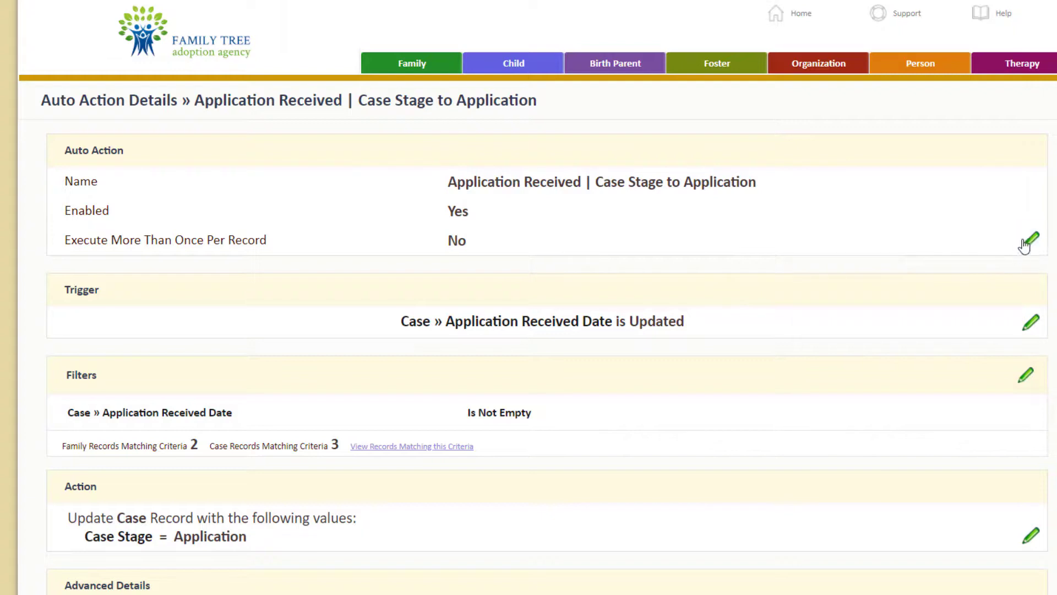
click(1030, 242)
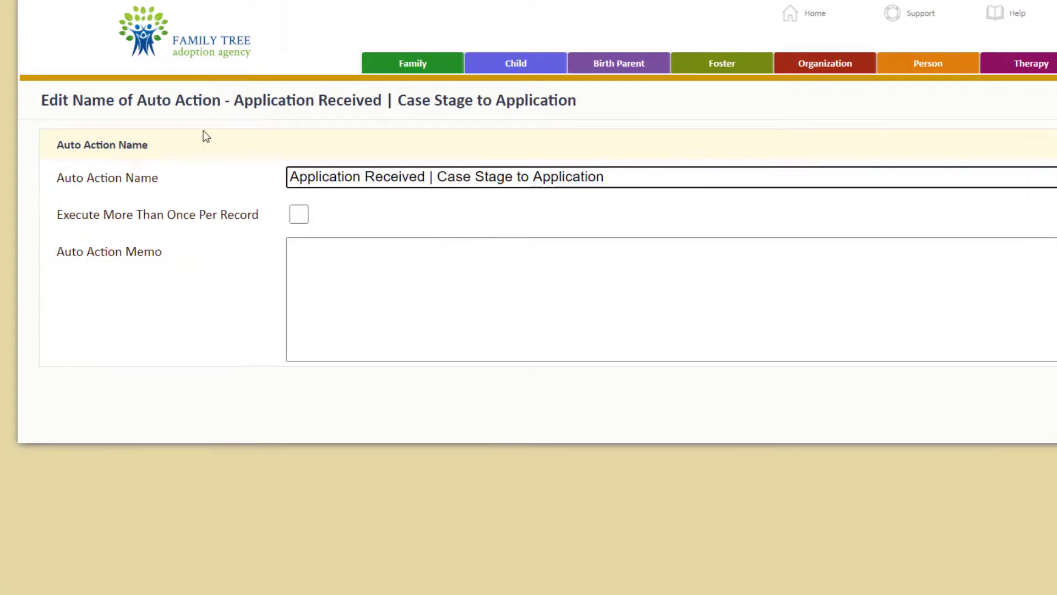
mouse_move(873, 366)
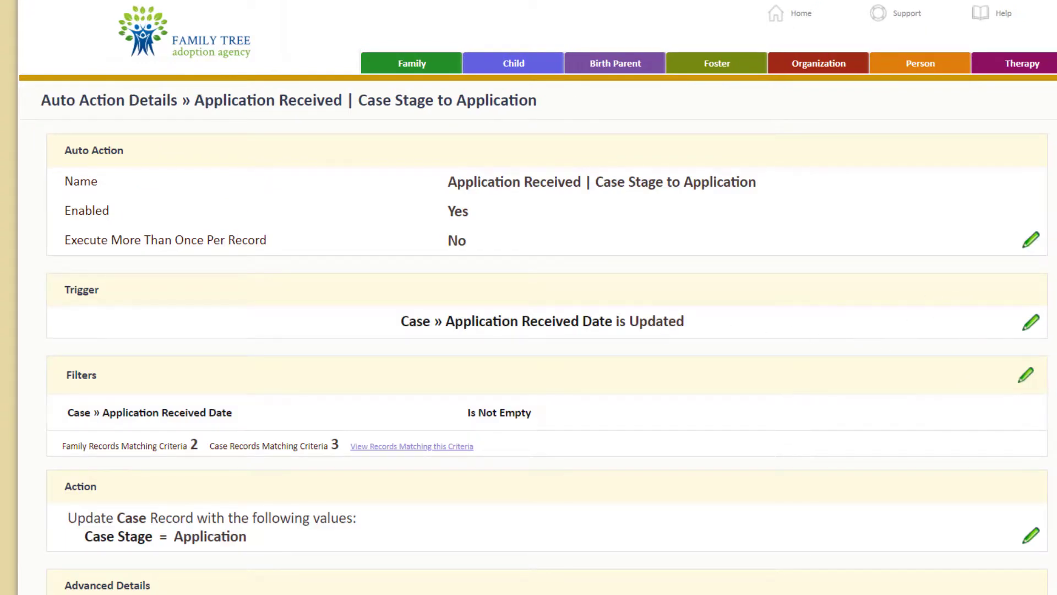
scroll(down, 3)
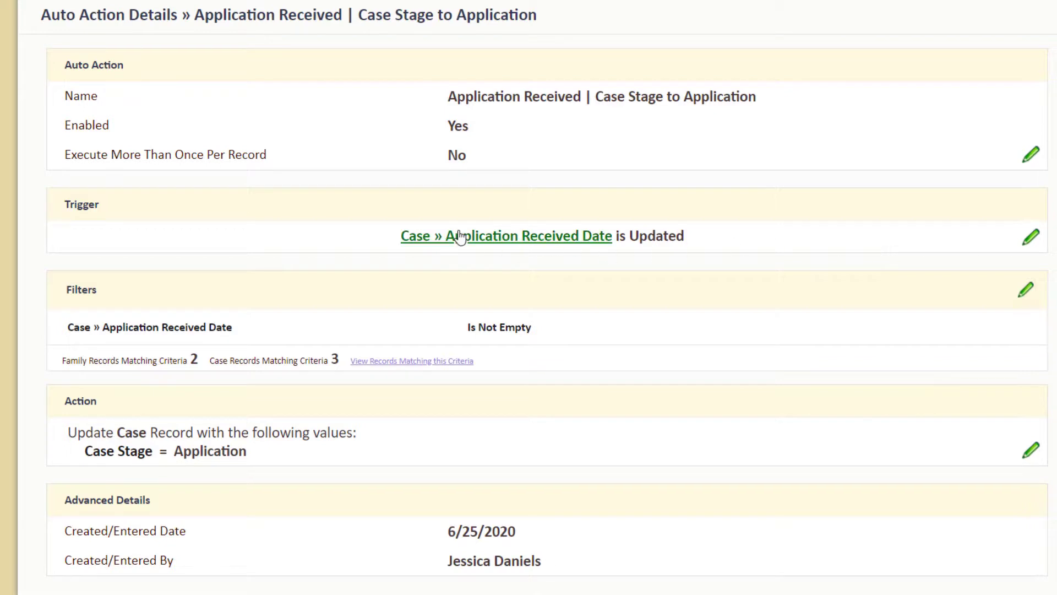
mouse_move(546, 241)
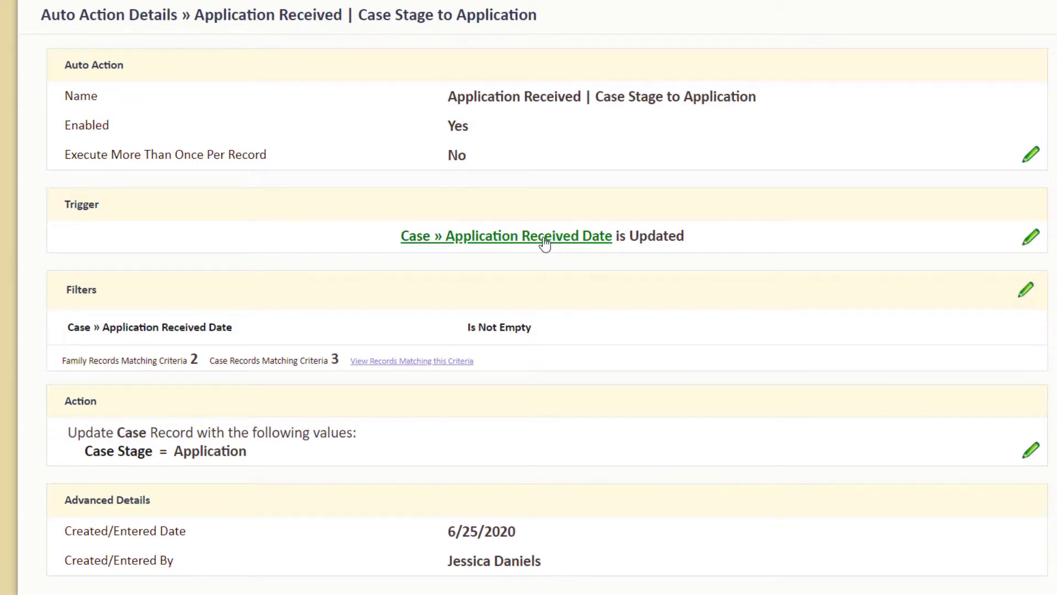
mouse_move(1031, 237)
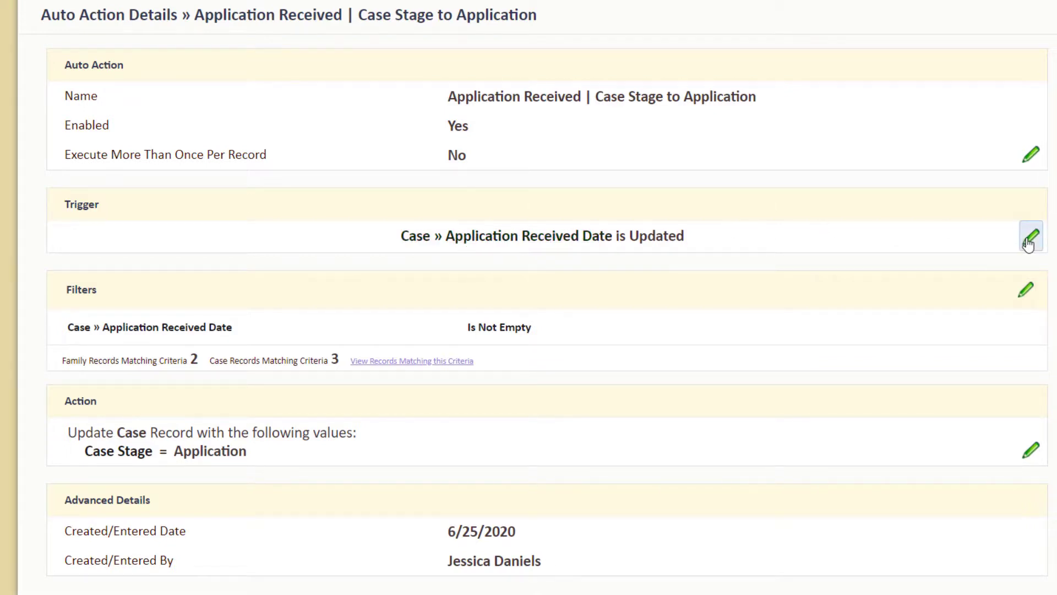
mouse_move(434, 429)
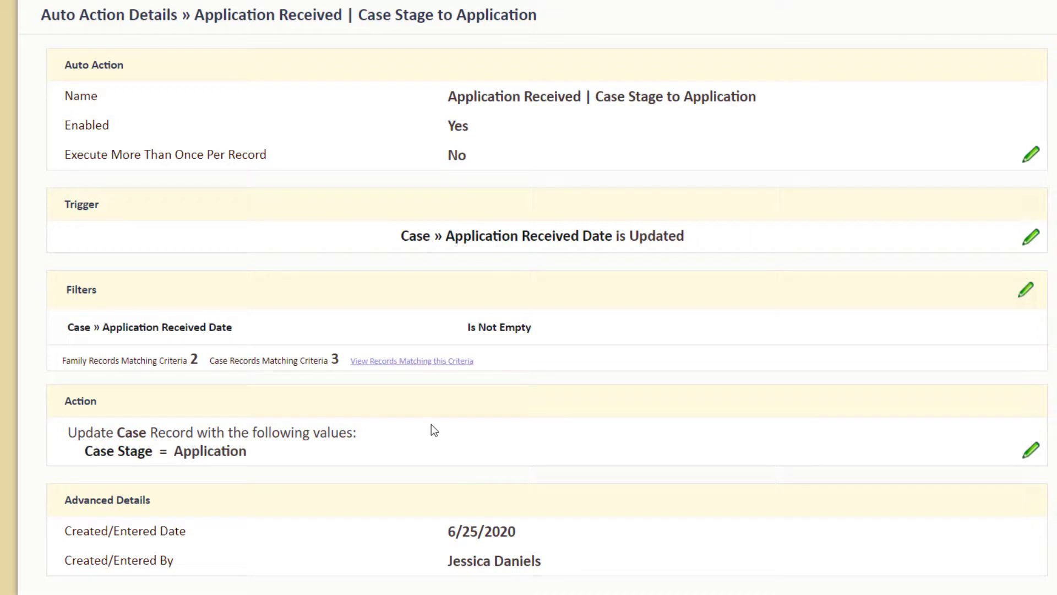
mouse_move(1005, 339)
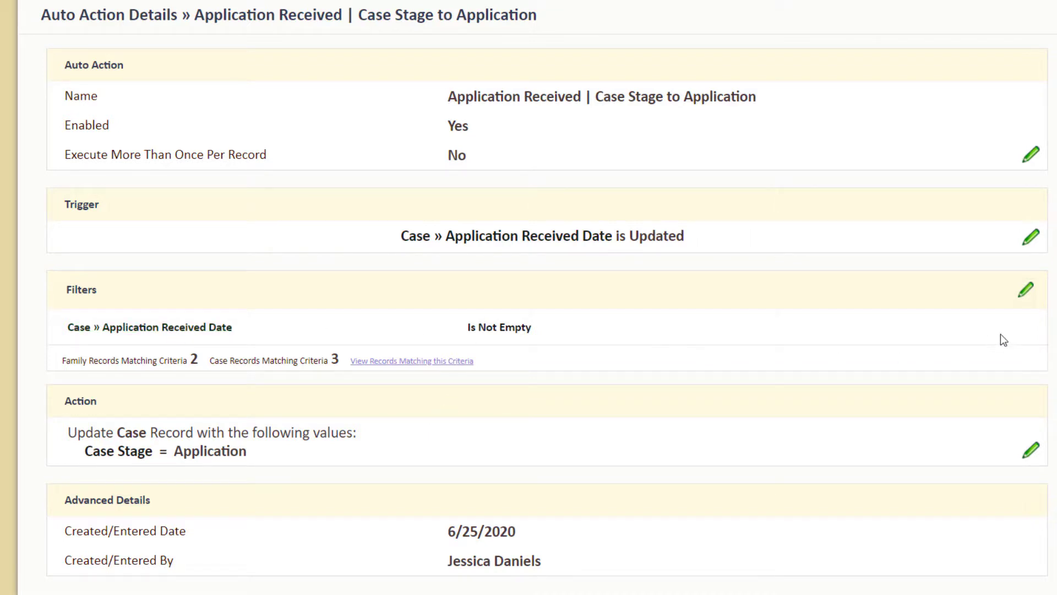
click(1025, 236)
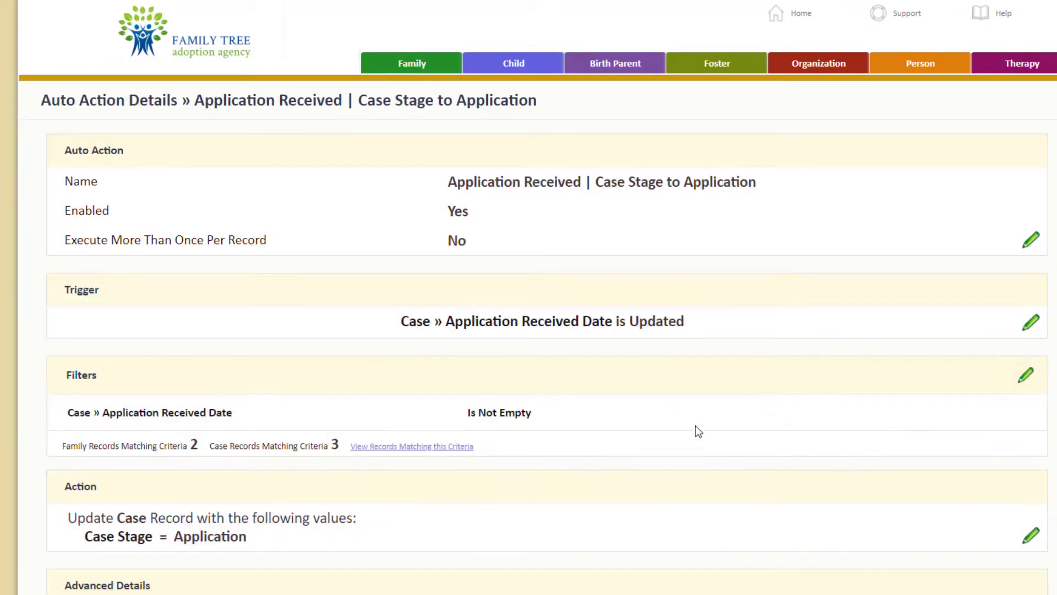
scroll(down, 3)
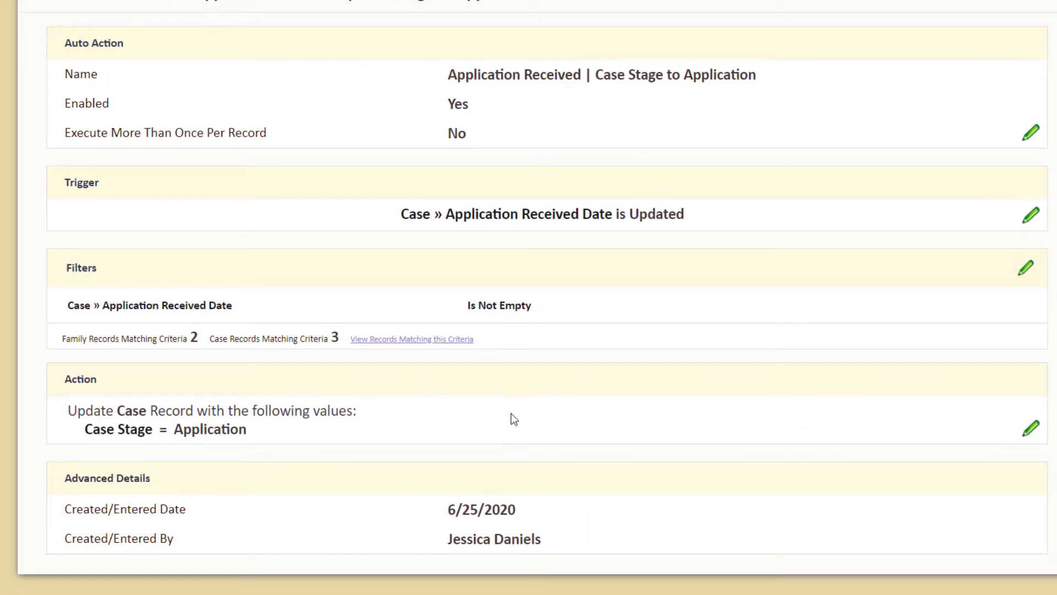
mouse_move(460, 413)
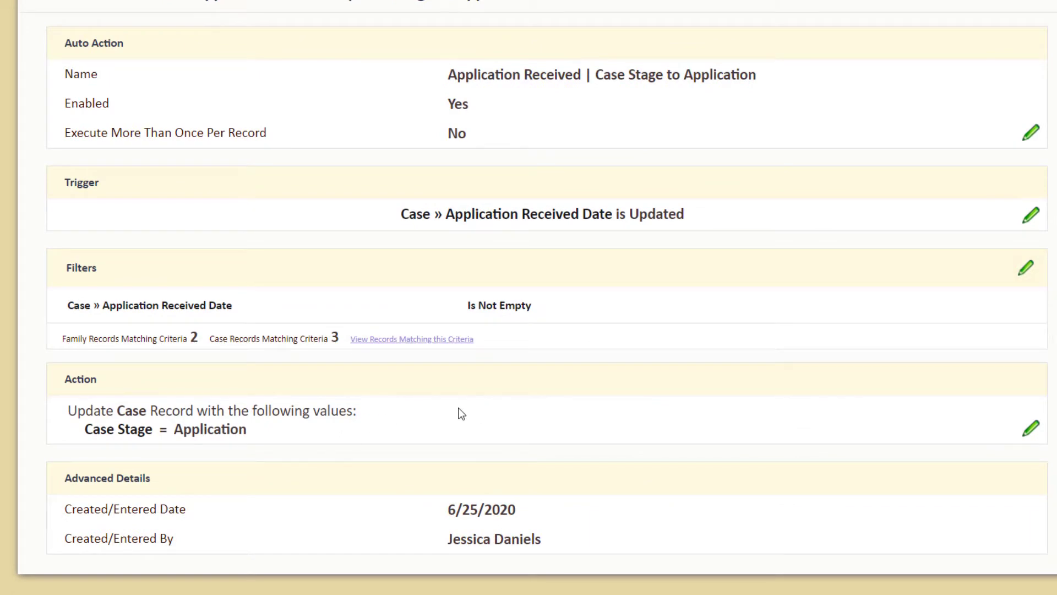
mouse_move(242, 339)
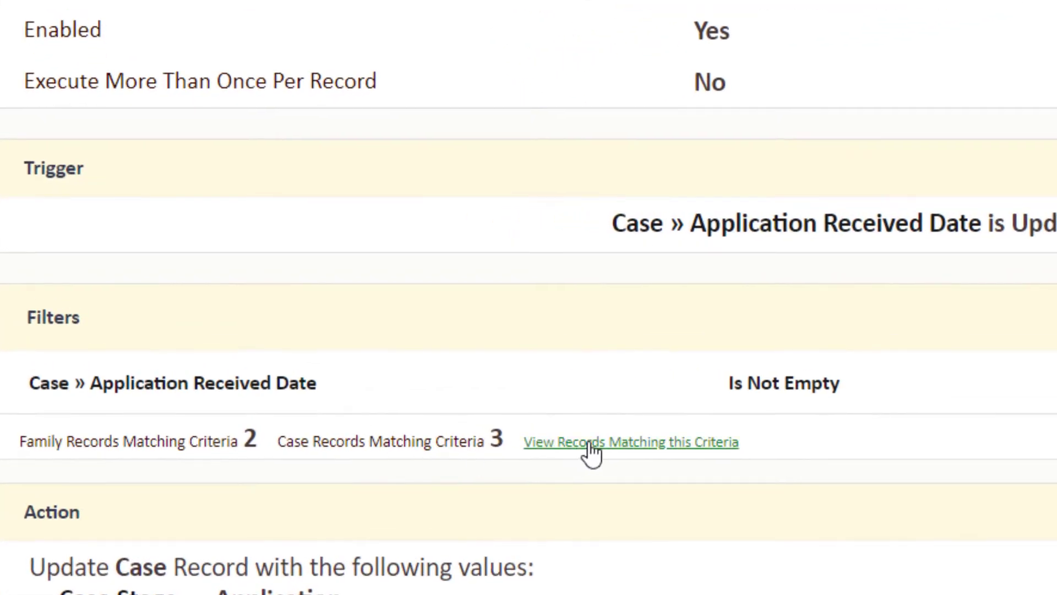
mouse_move(644, 455)
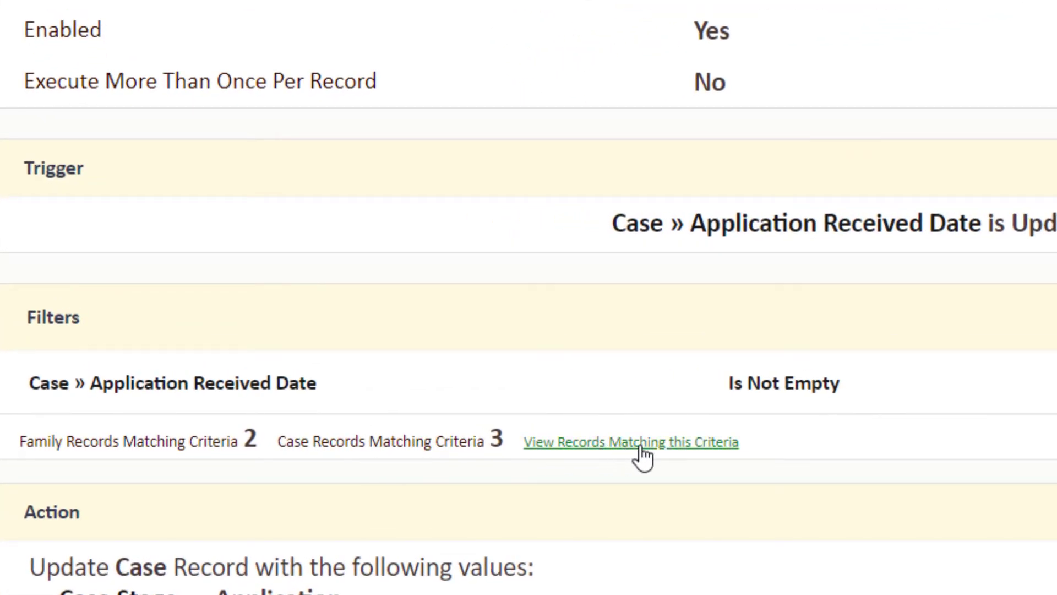
List the family records matching the trigger criteria
click(630, 441)
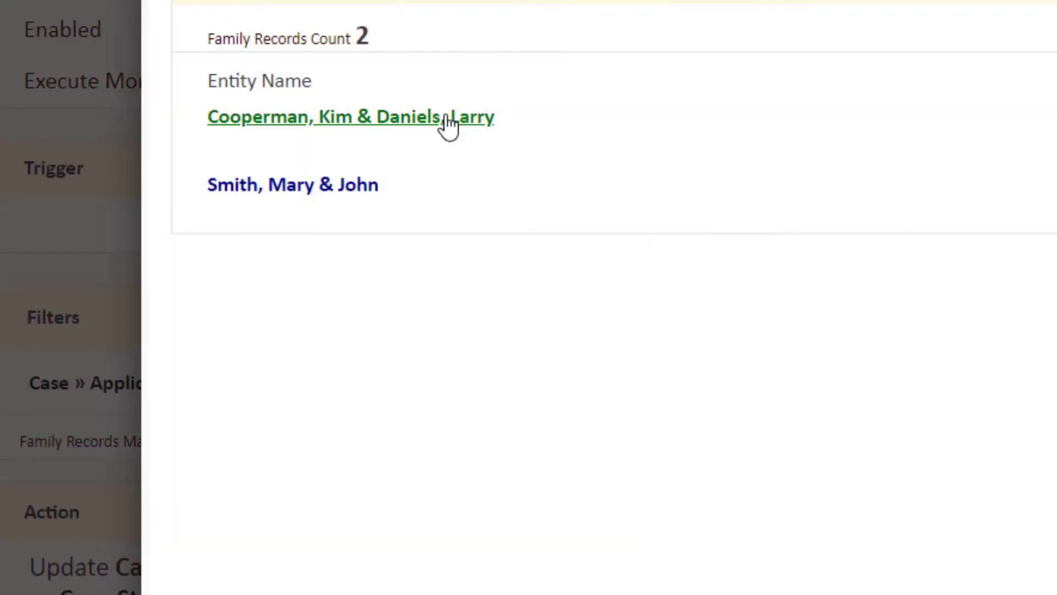